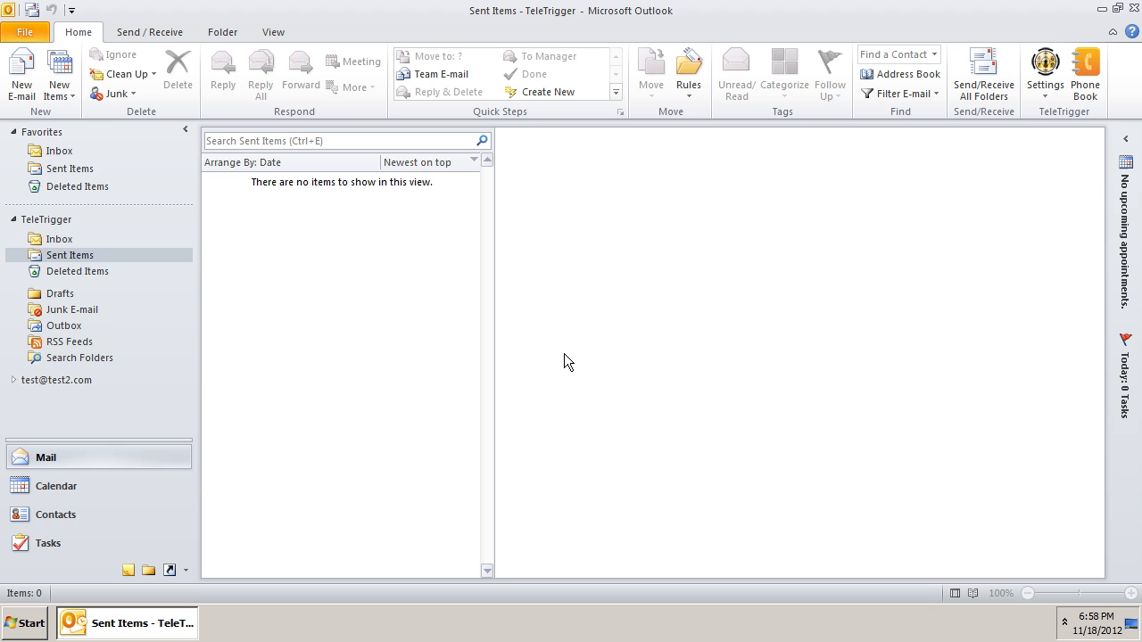
mouse_move(977, 181)
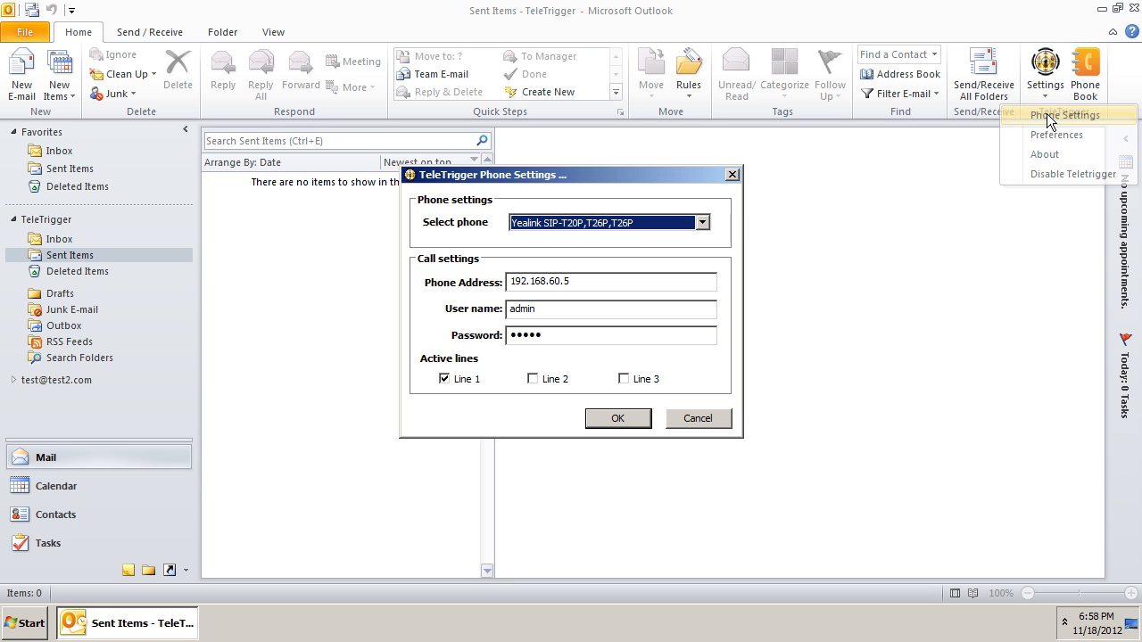
mouse_move(727, 364)
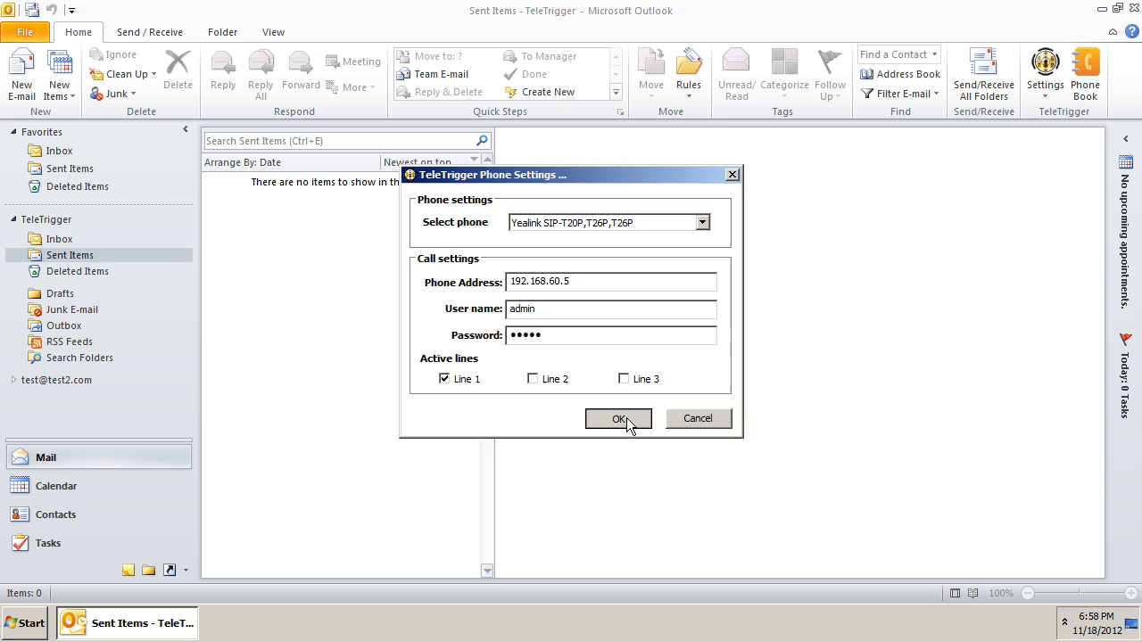
left_click(618, 419)
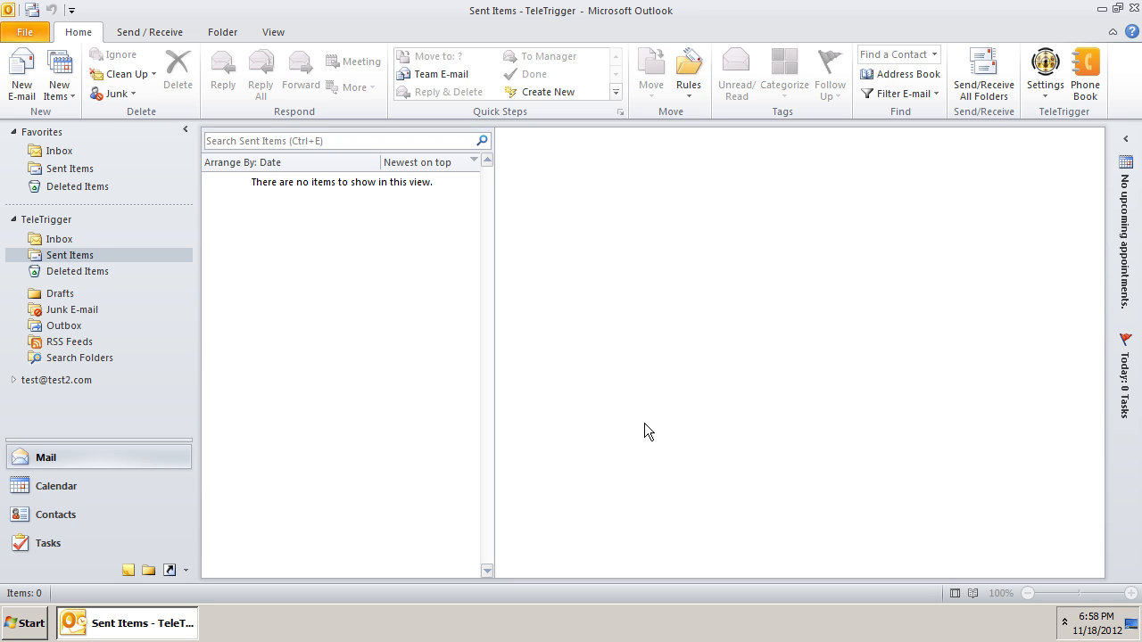
left_click(60, 239)
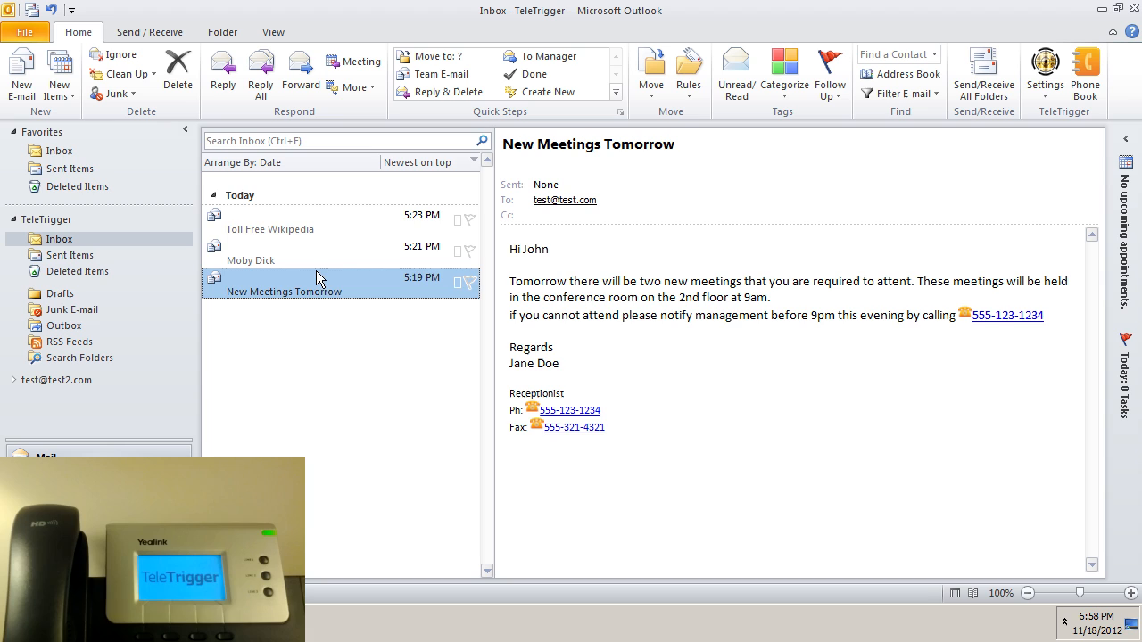
mouse_move(1004, 323)
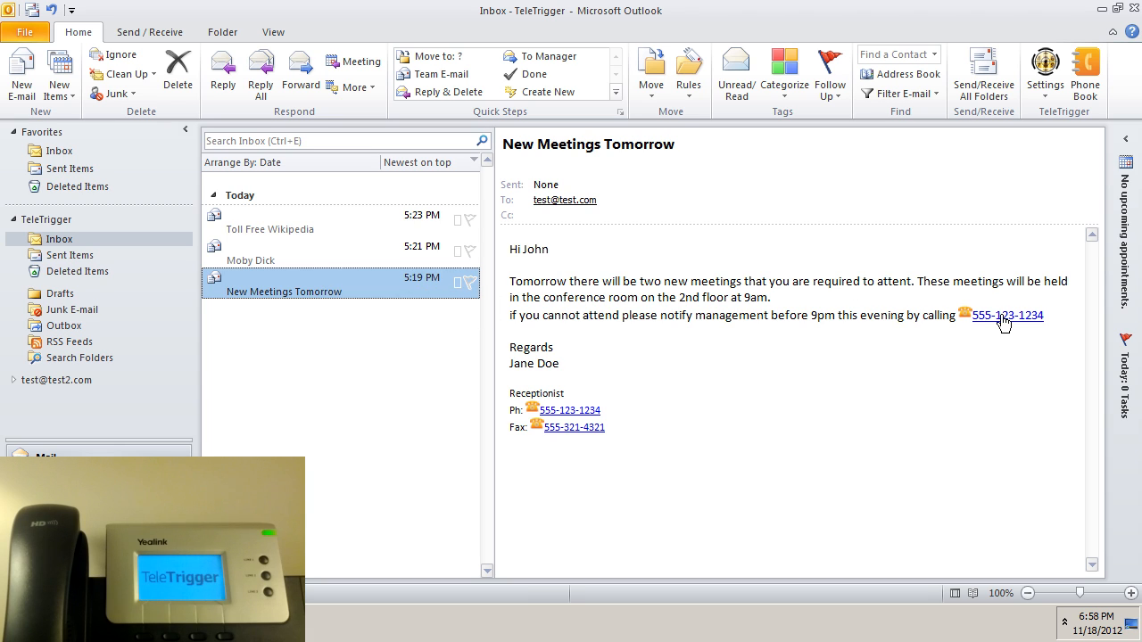
left_click(1007, 315)
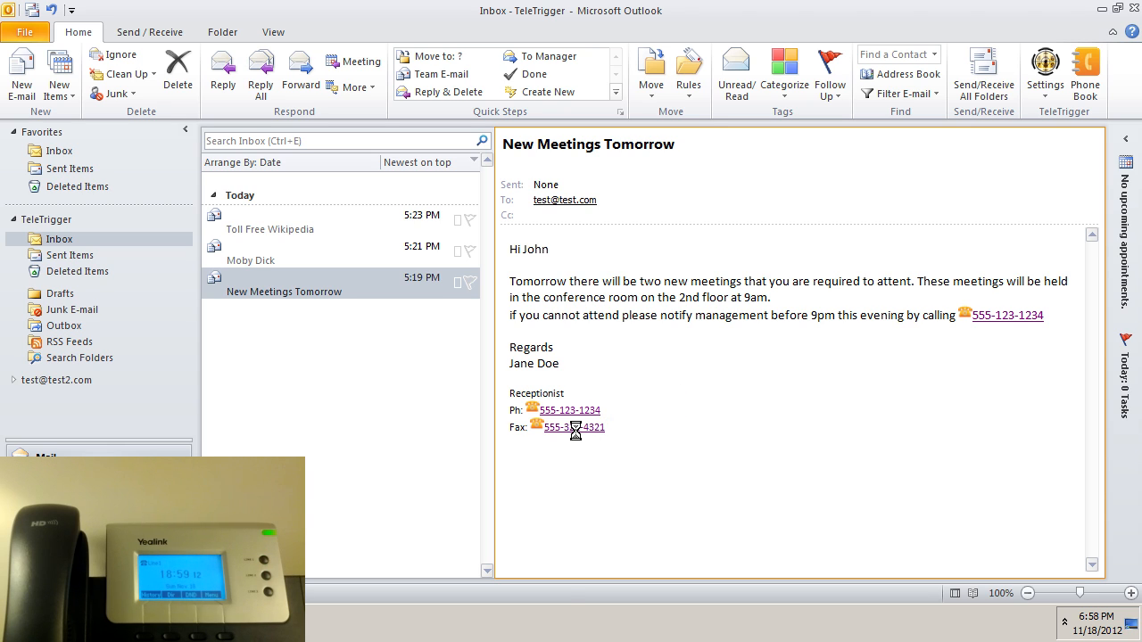
left_click(574, 428)
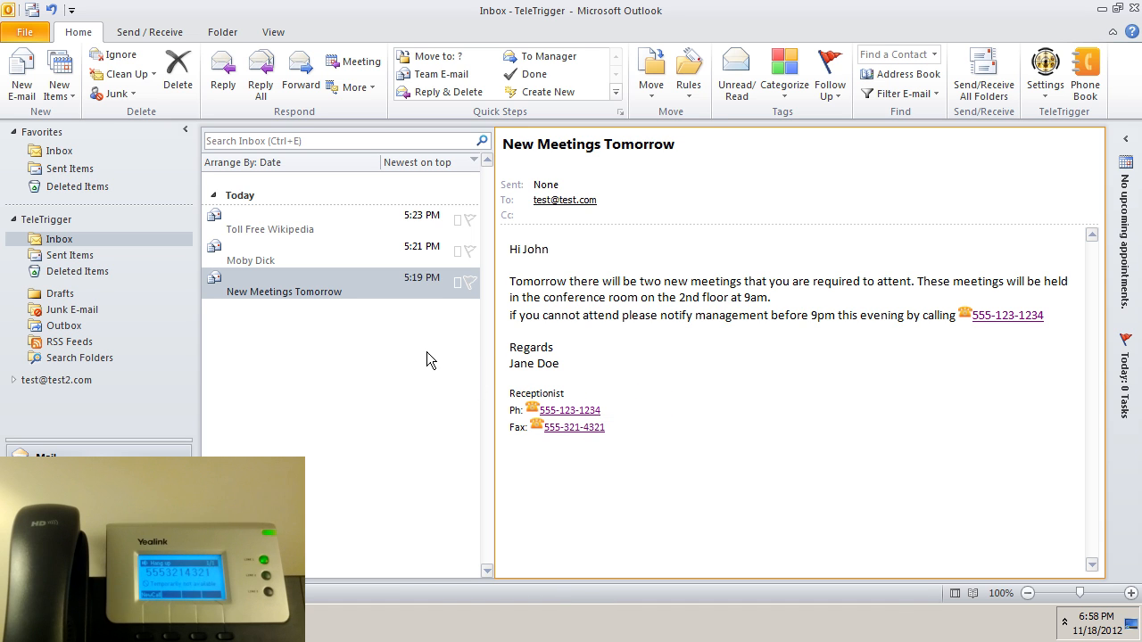
left_click(251, 260)
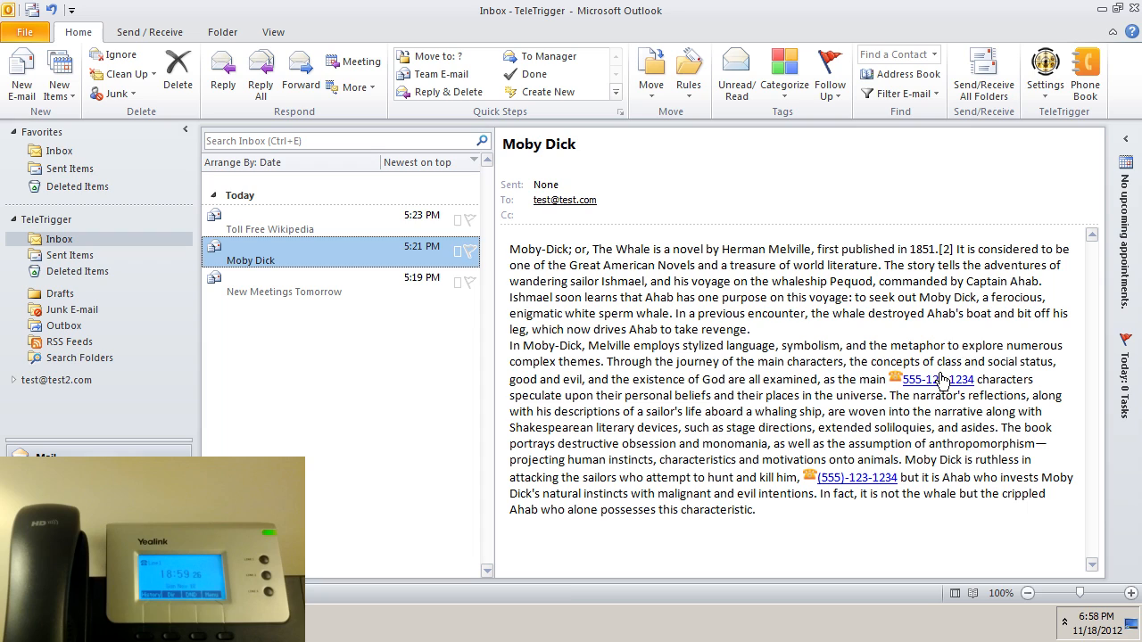
left_click(937, 380)
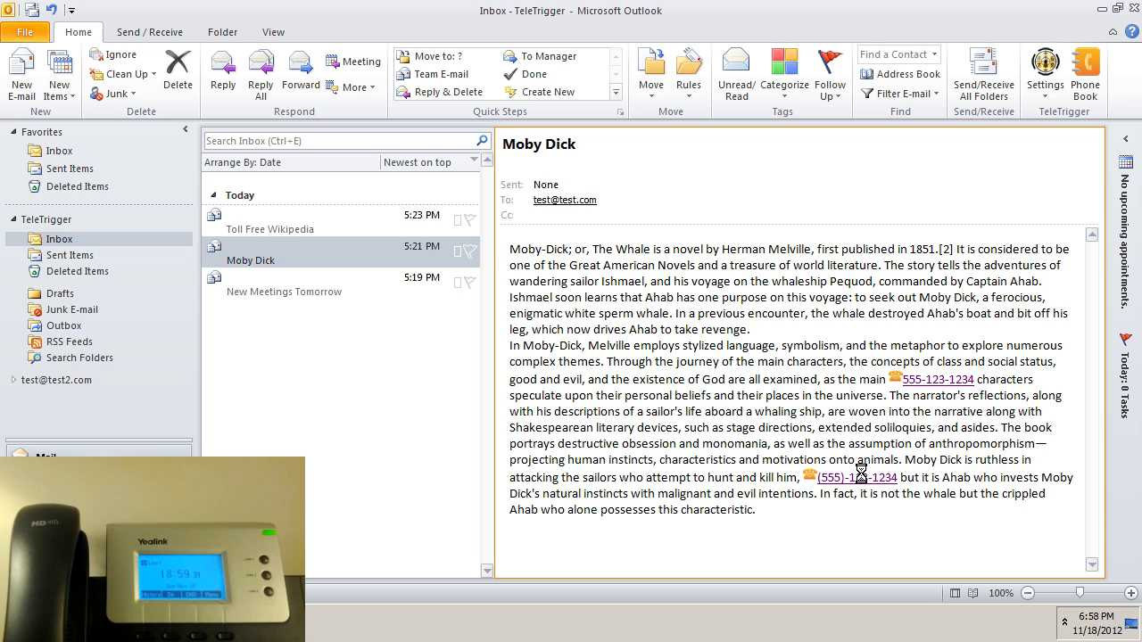
left_click(856, 477)
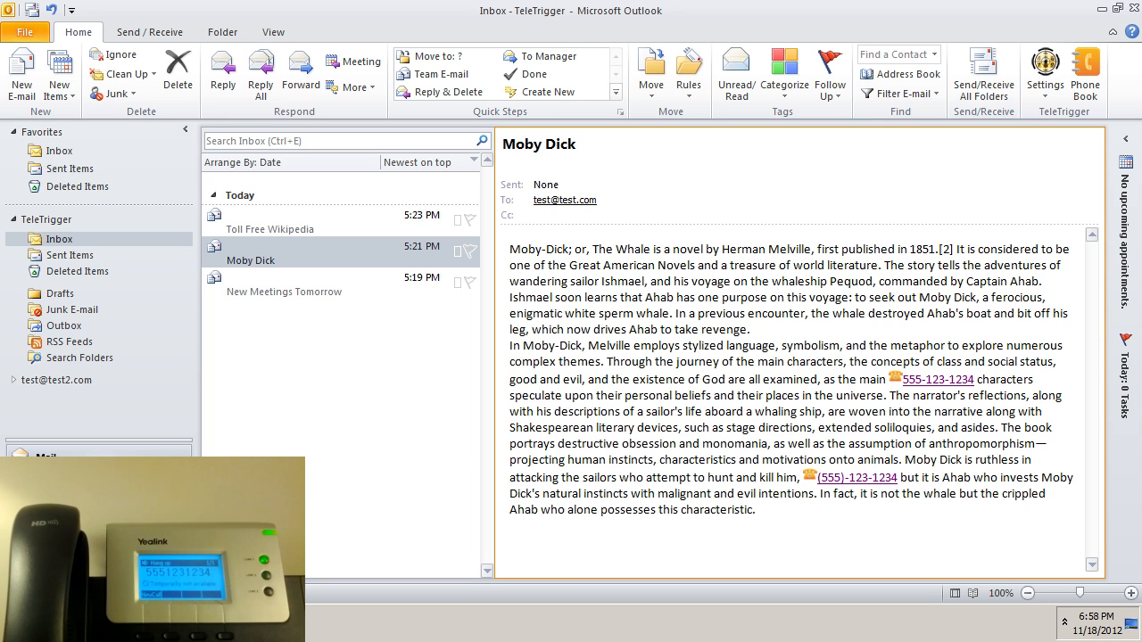
left_click(66, 168)
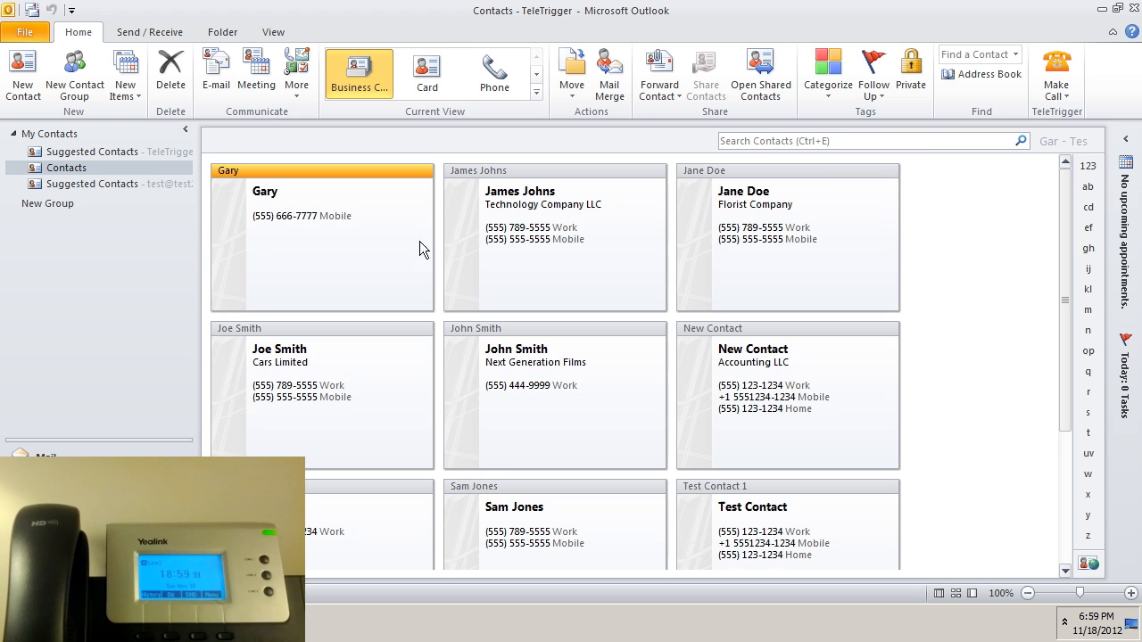
mouse_move(1024, 166)
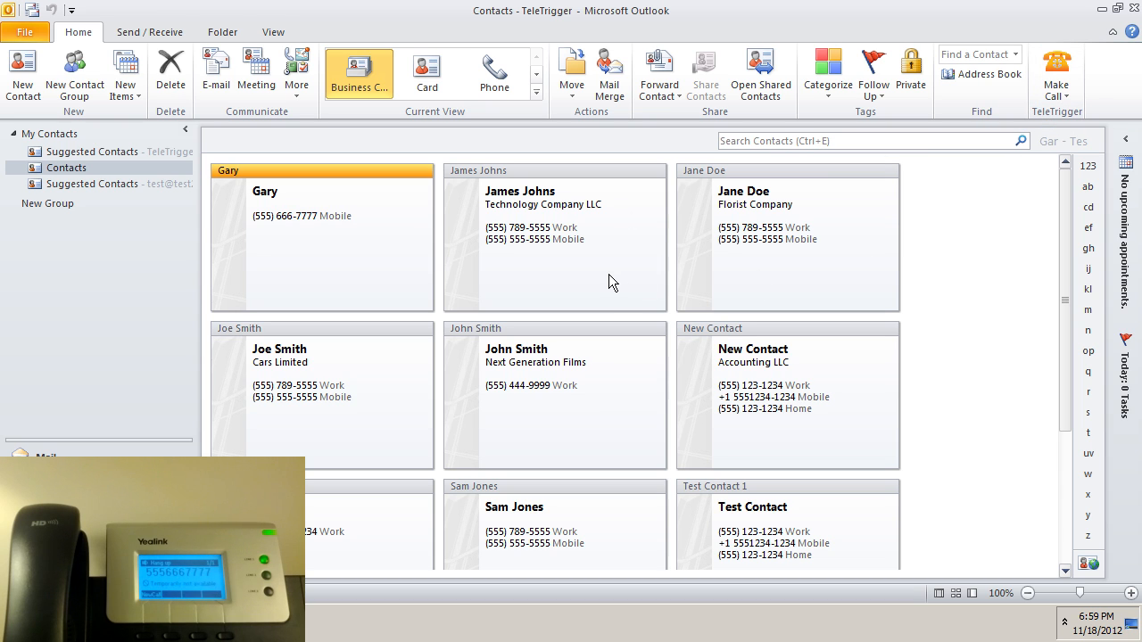
mouse_move(758, 405)
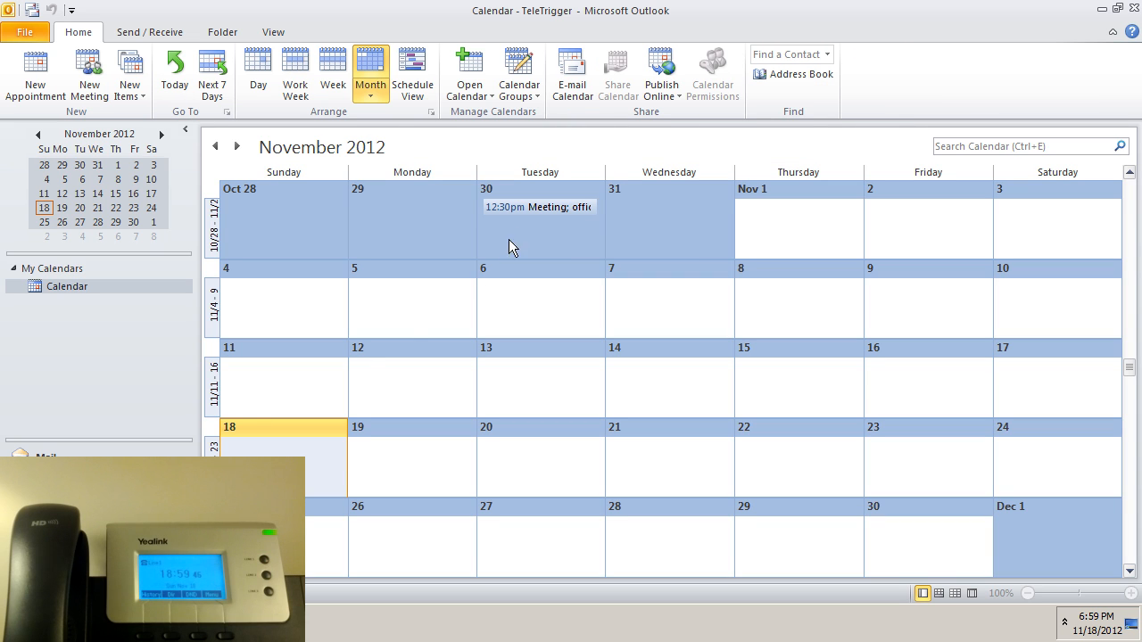
double_click(536, 207)
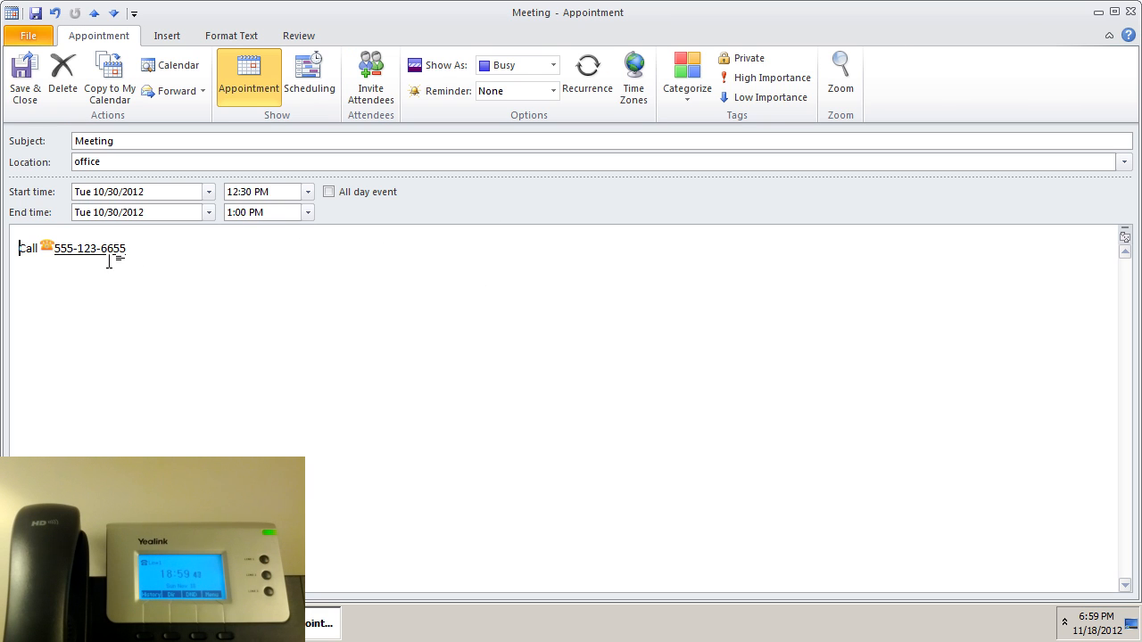
left_click(89, 248)
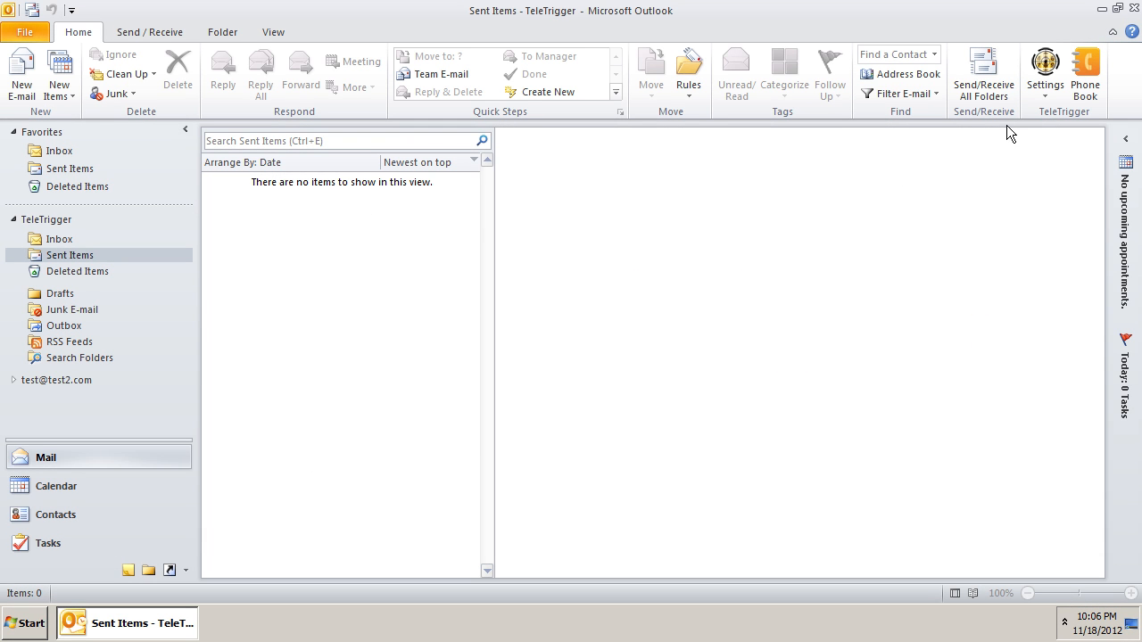
Activate Line 2 and Line 3 in TeleTrigger Phone Settings and confirm.
left_click(1045, 73)
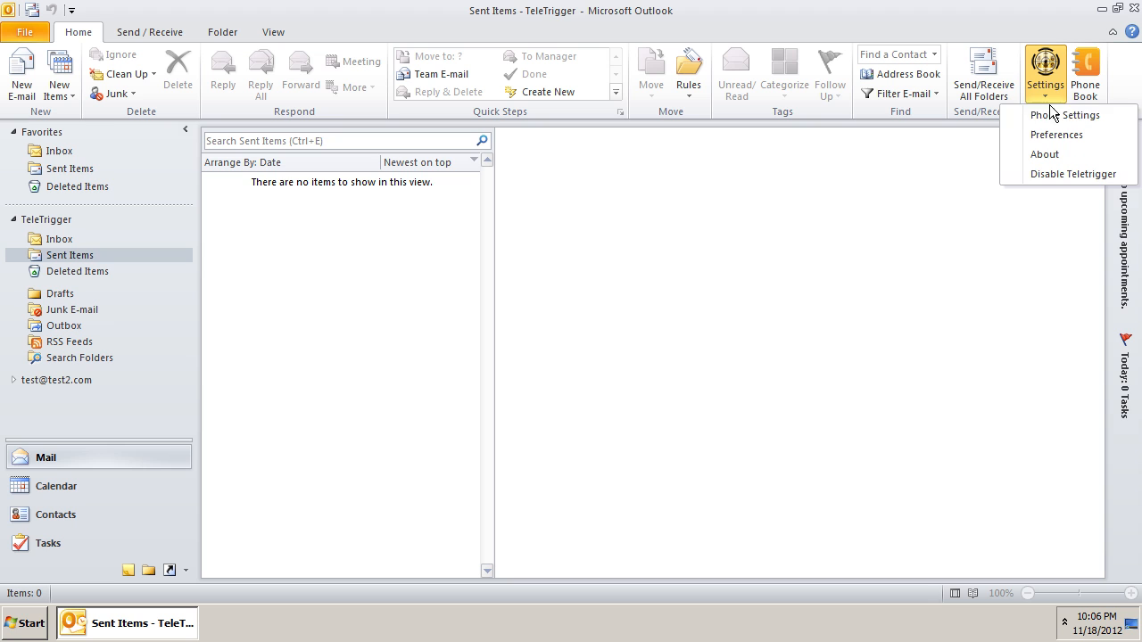
left_click(1065, 114)
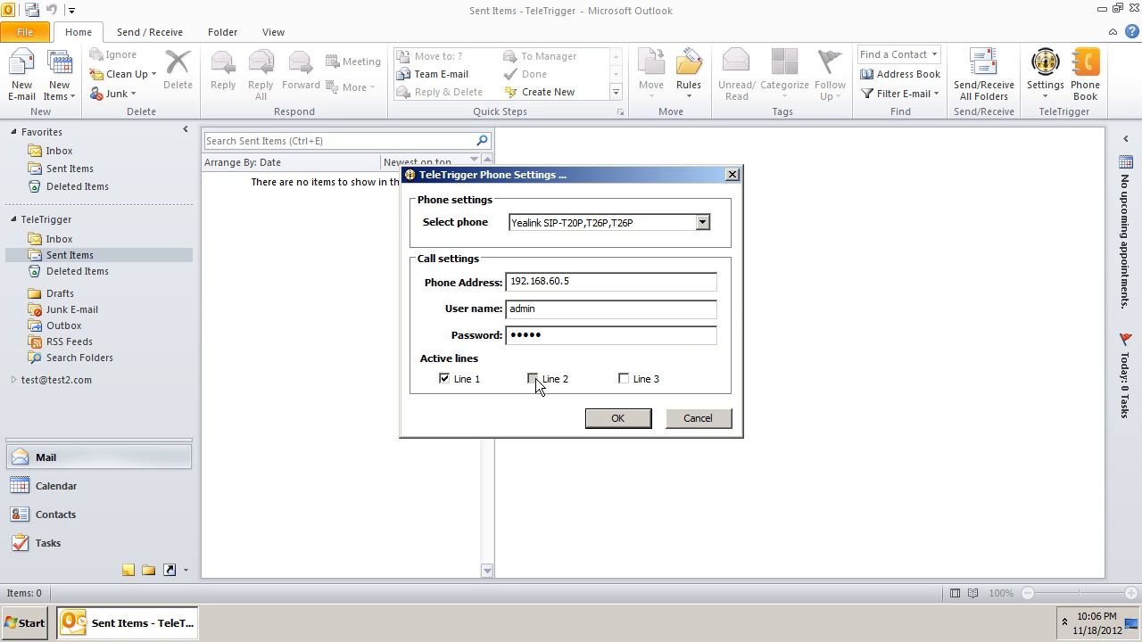
left_click(532, 379)
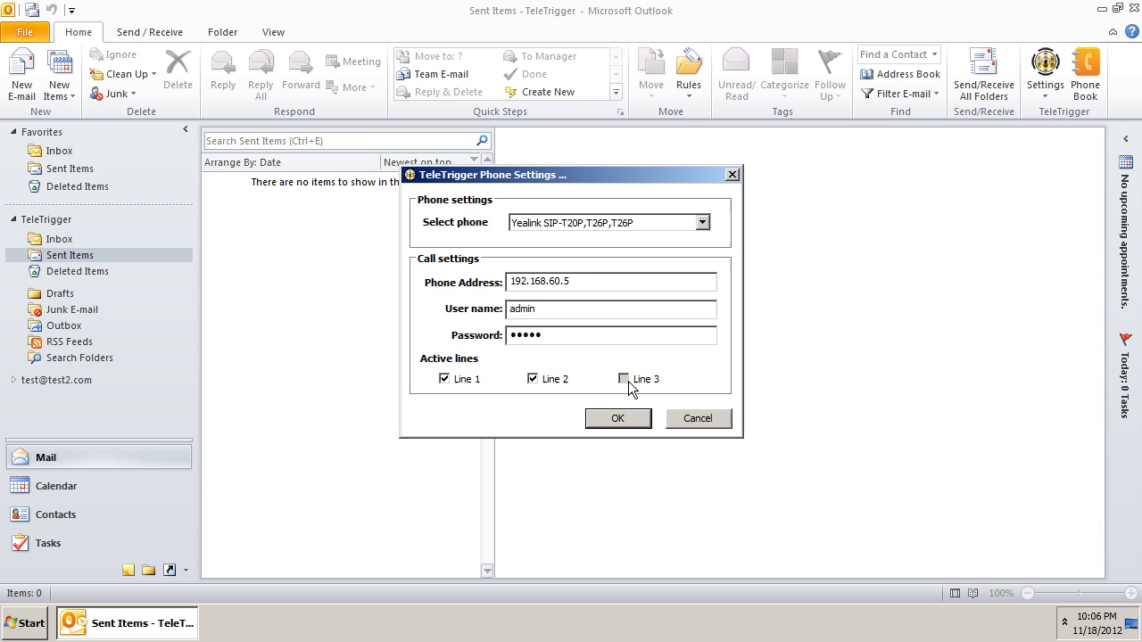
left_click(623, 379)
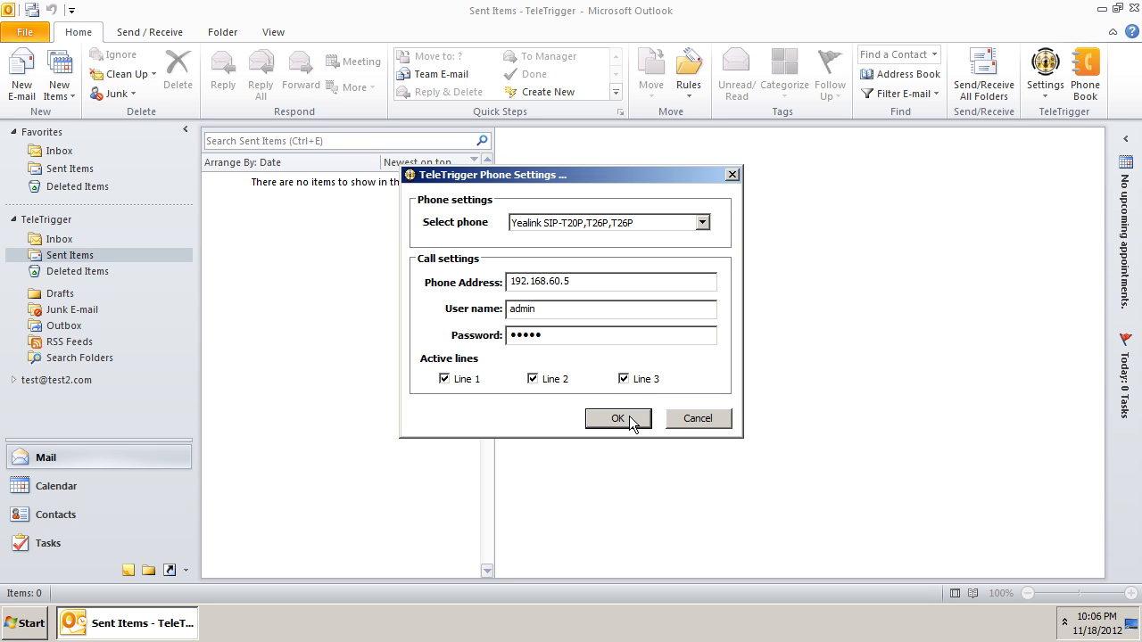
left_click(617, 419)
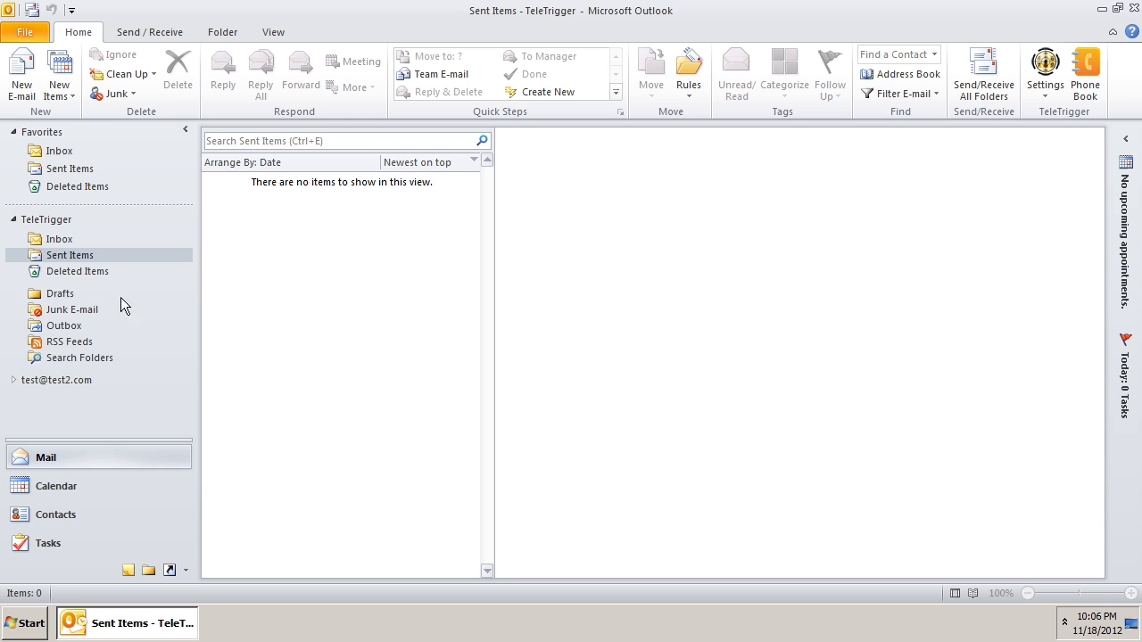
left_click(59, 238)
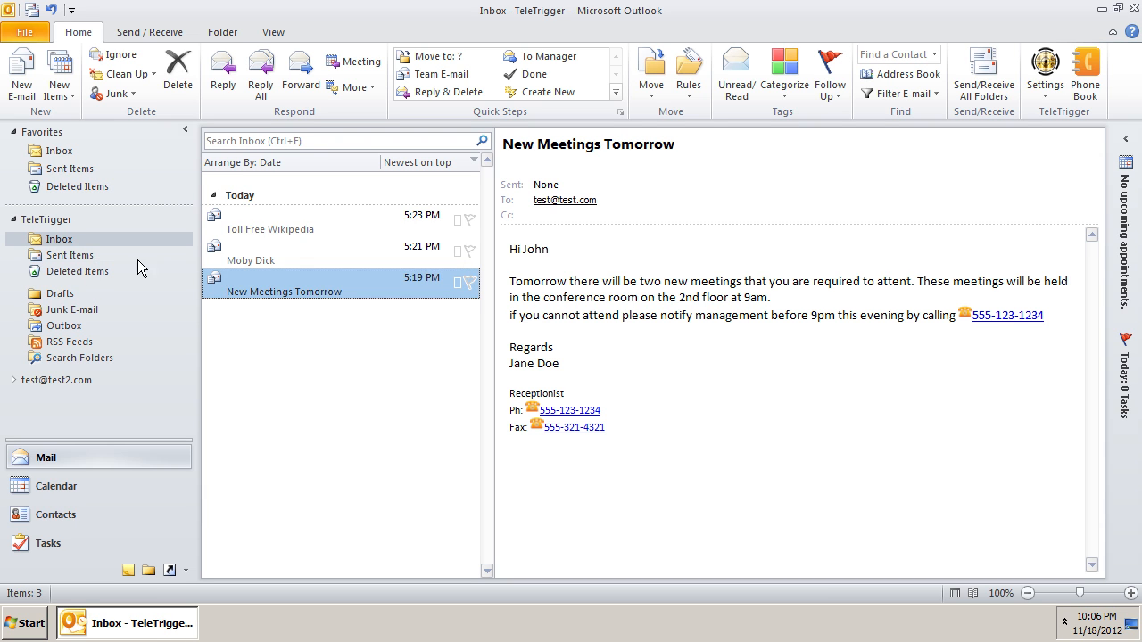
left_click(1007, 315)
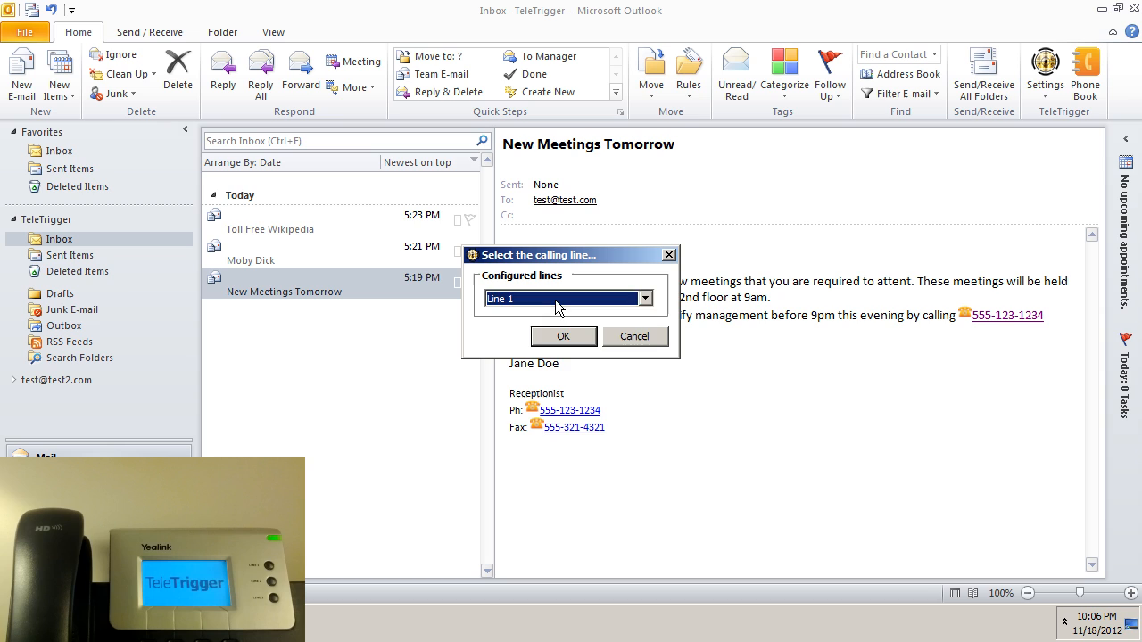
left_click(644, 299)
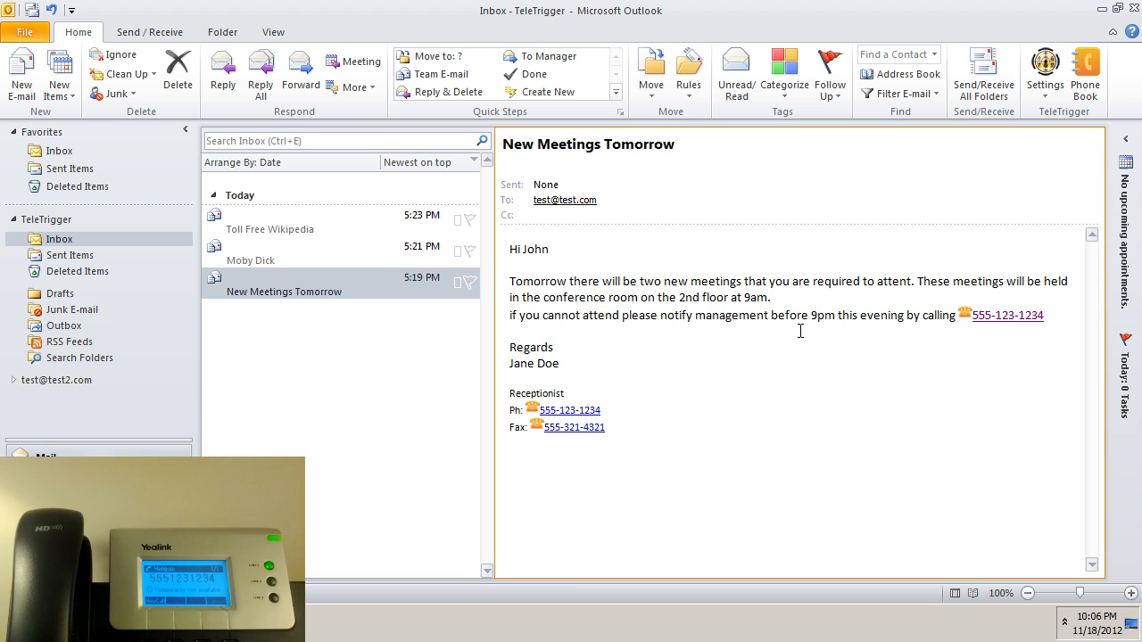
left_click(1008, 315)
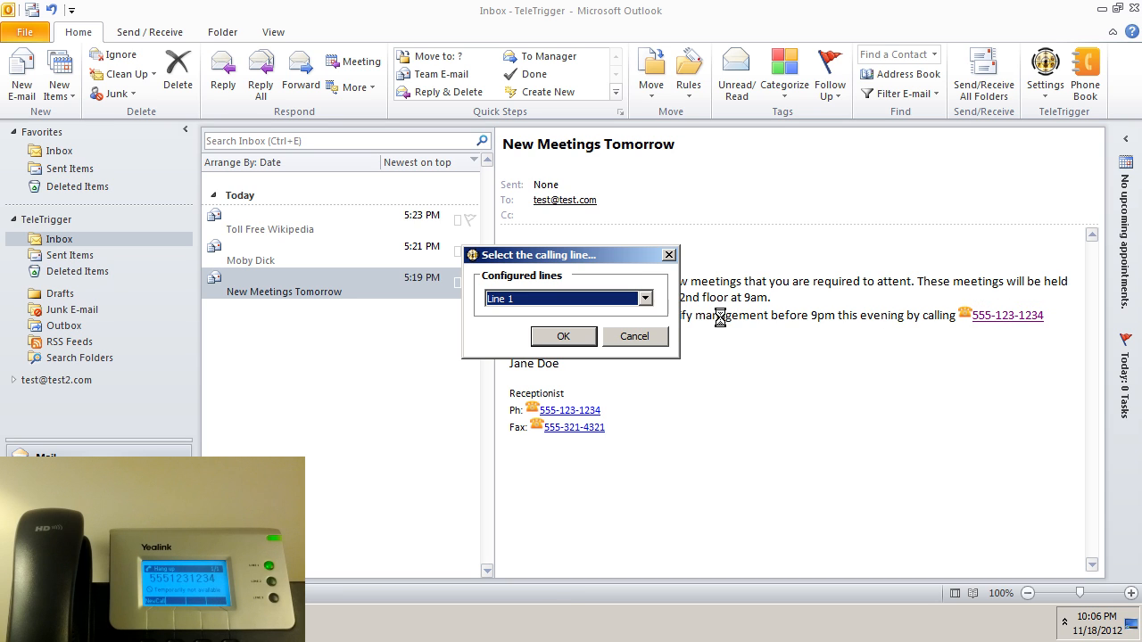
left_click(645, 298)
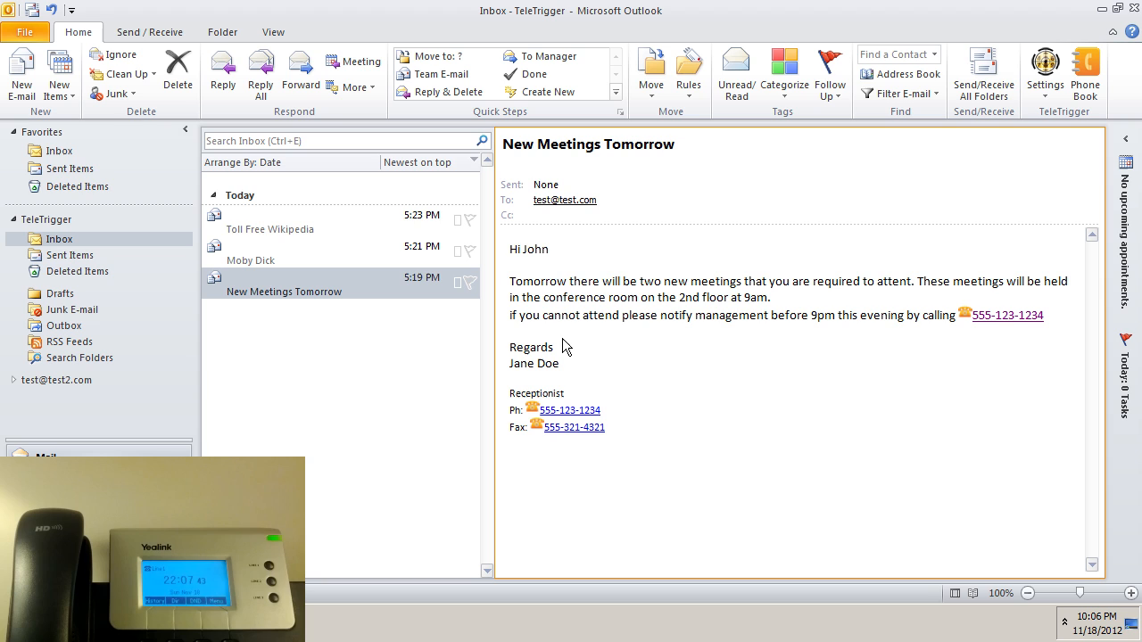
left_click(1007, 315)
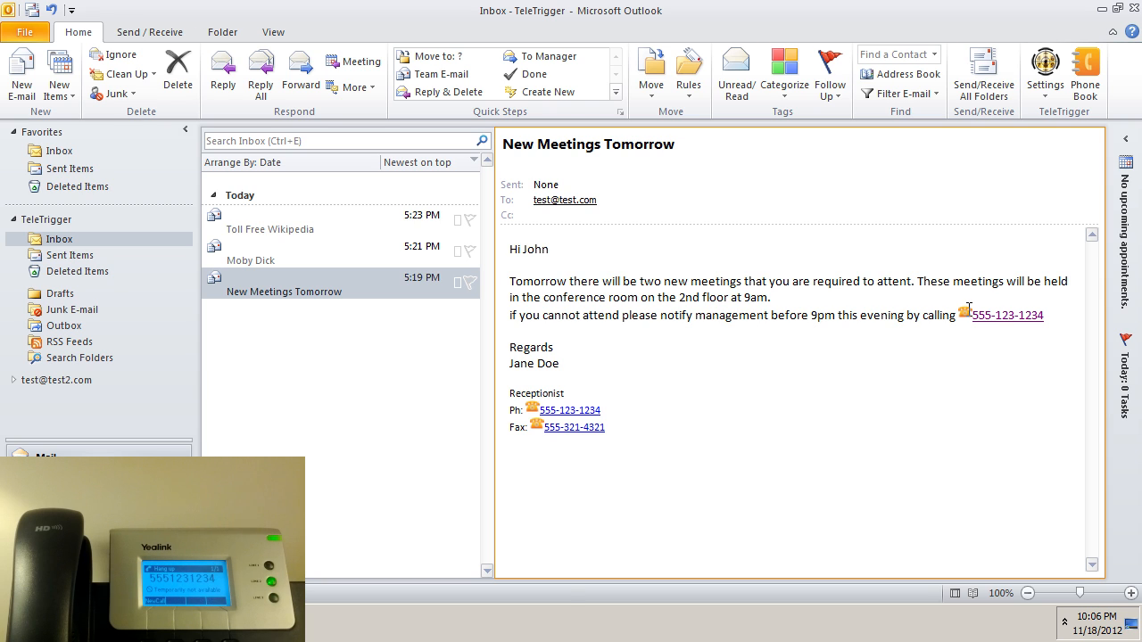
left_click(1007, 315)
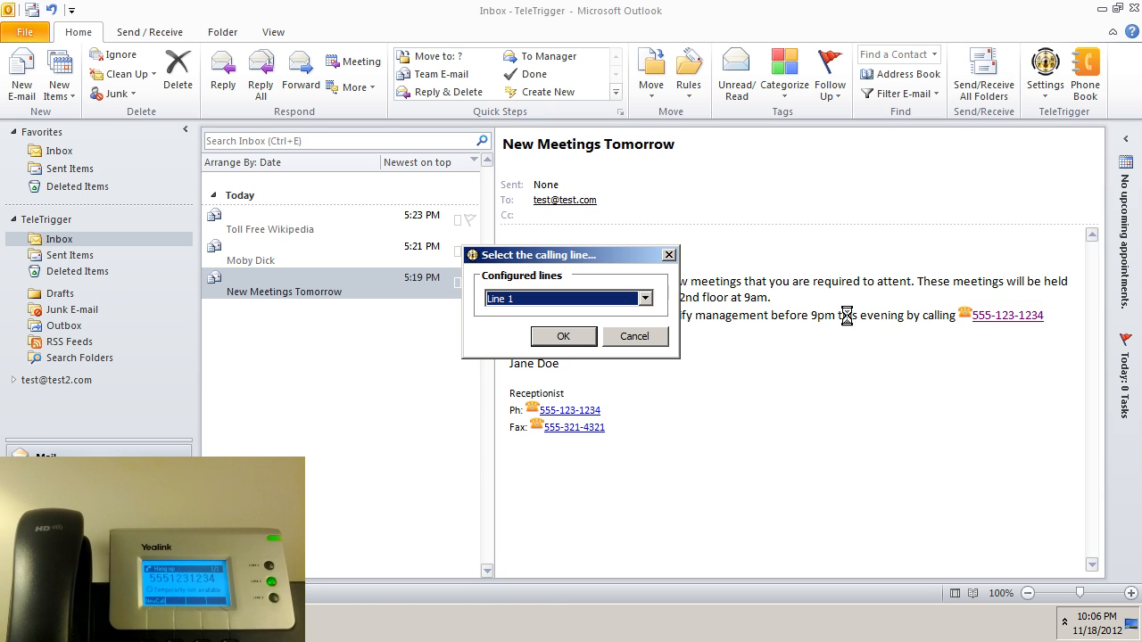
left_click(645, 298)
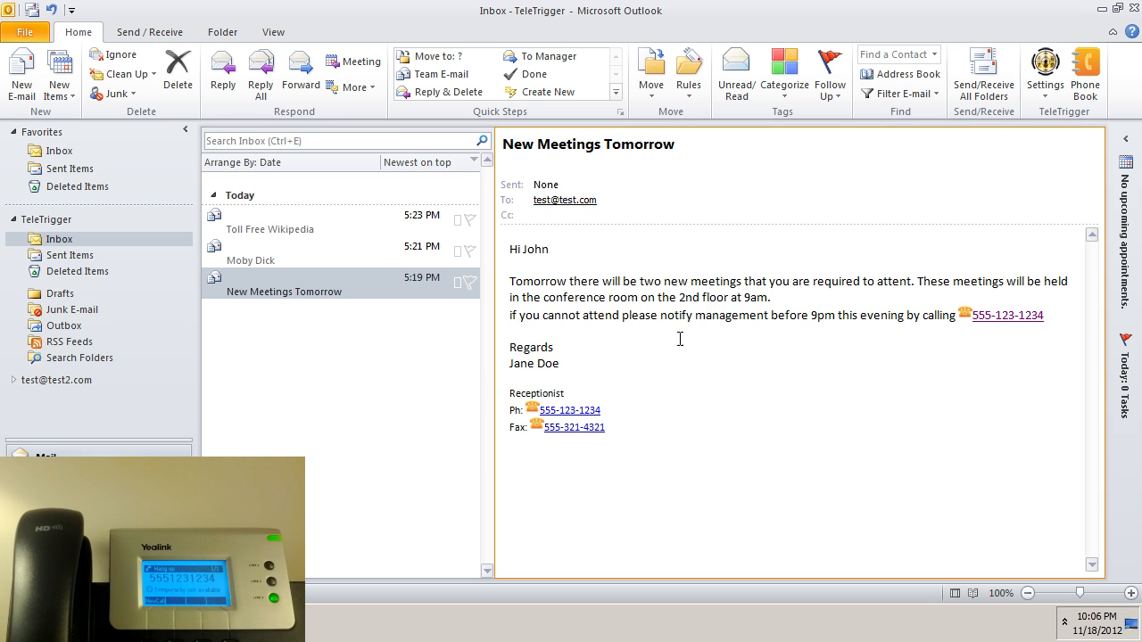
left_click(1007, 315)
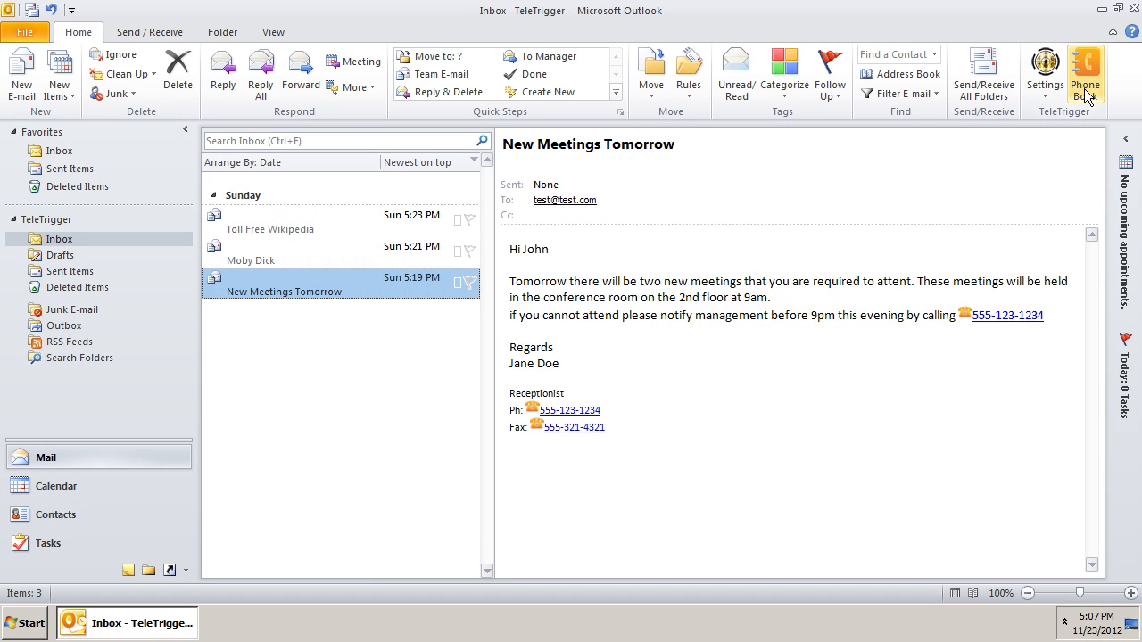
Open the TeleTrigger phonebook, exit it, and reopen it with Ctrl+Alt+P.
left_click(1085, 74)
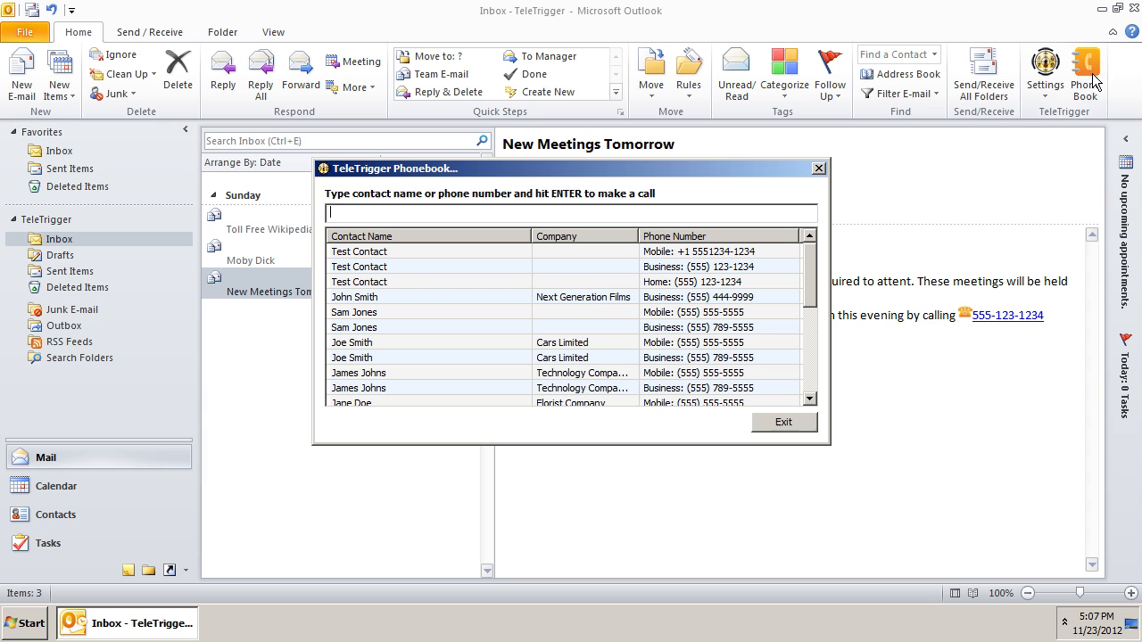
mouse_move(894, 323)
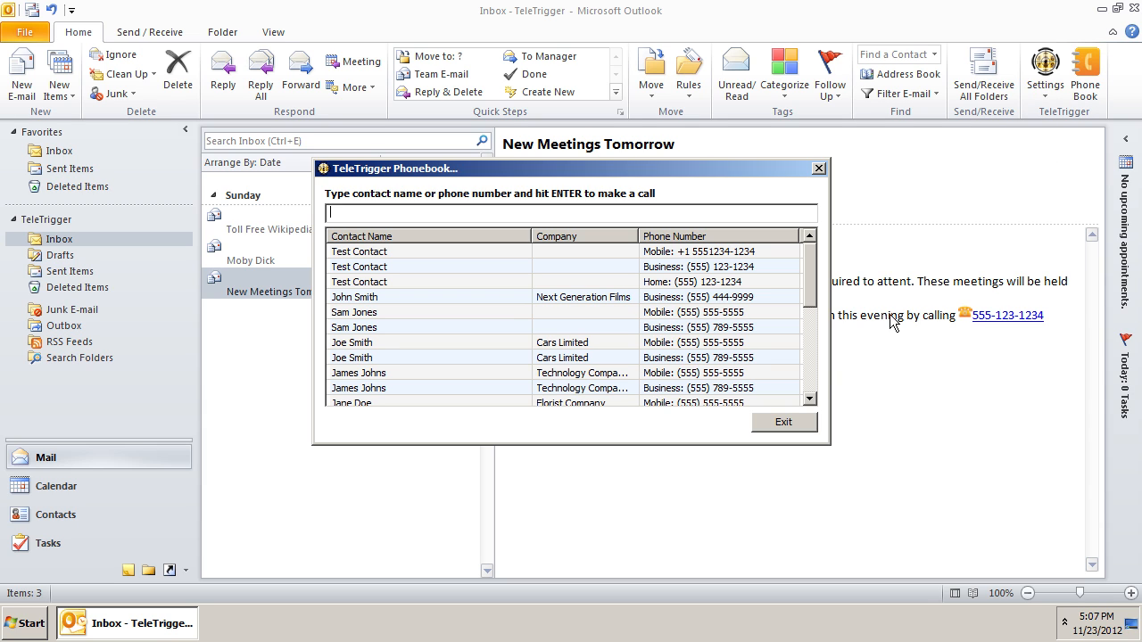
mouse_move(780, 436)
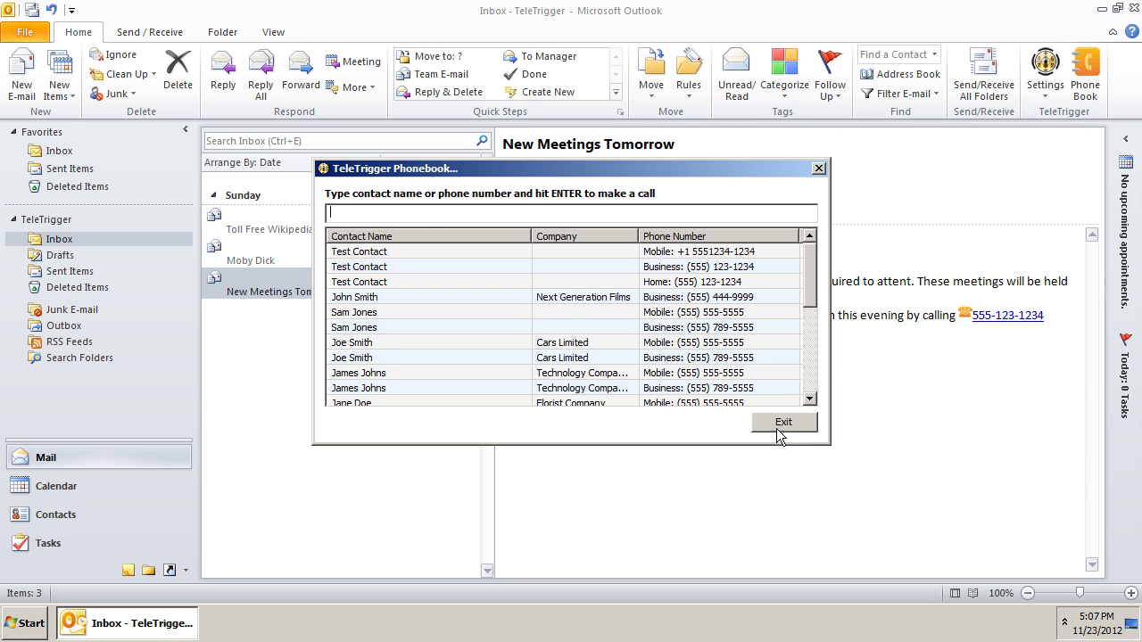
left_click(783, 422)
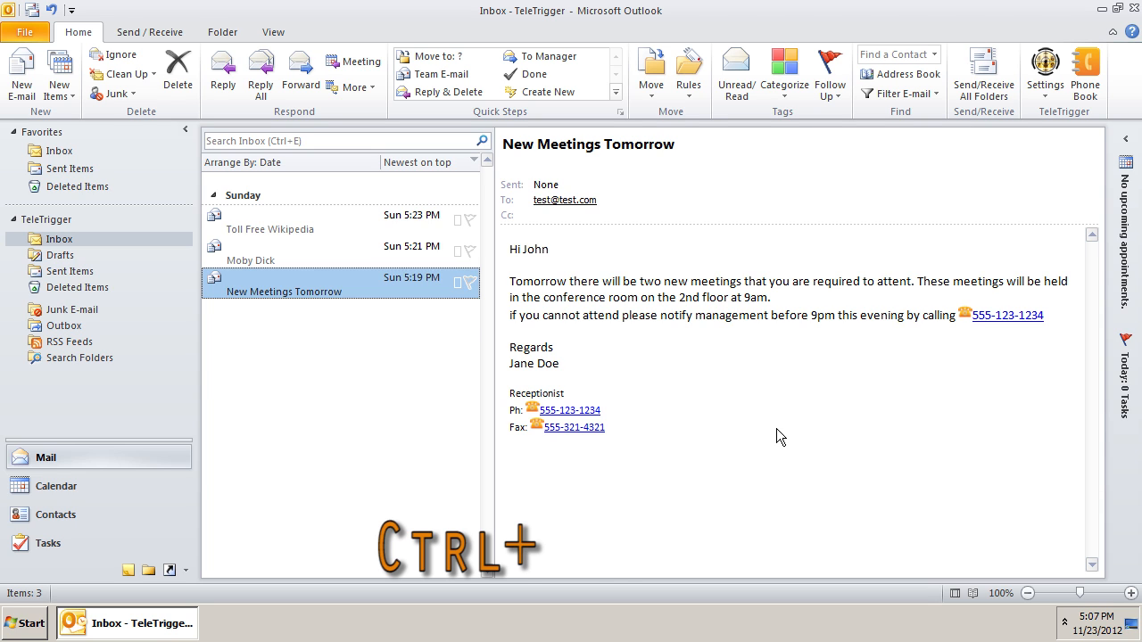
key("ctrl+alt+p")
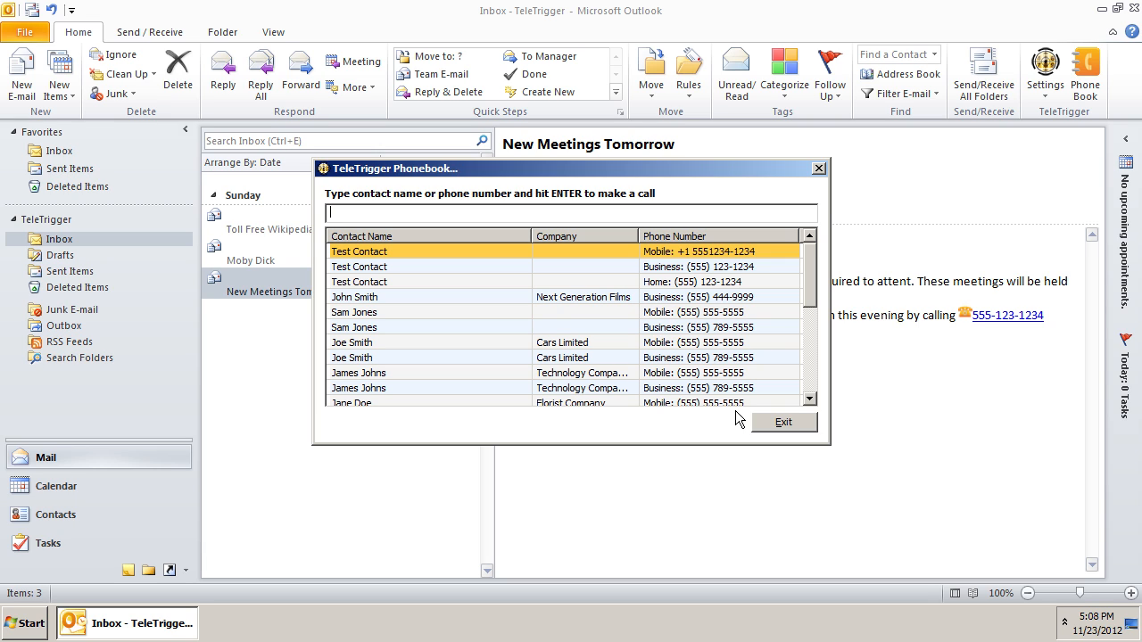
Dial 123456 from the phonebook, then reopen the phonebook with Ctrl+Alt+P.
type("123")
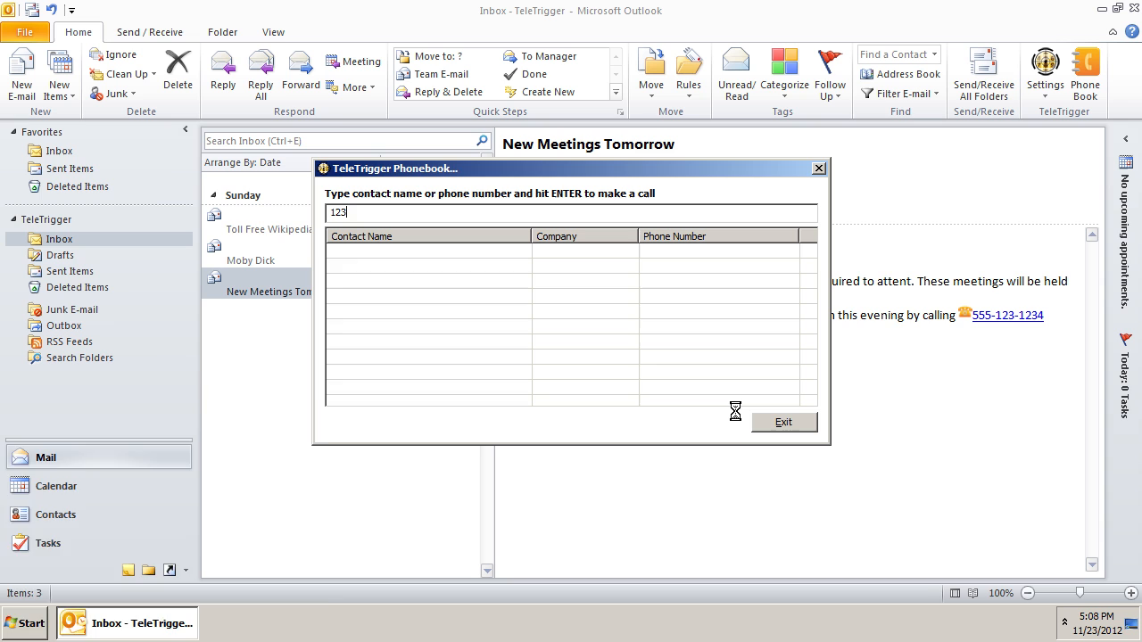
type("456")
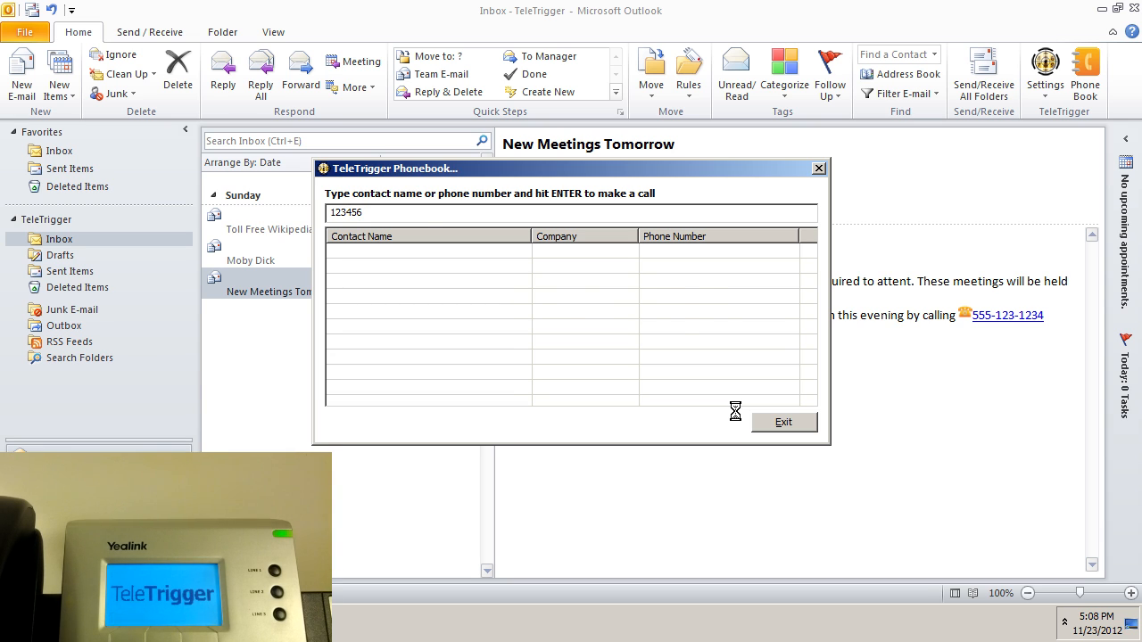
key("enter")
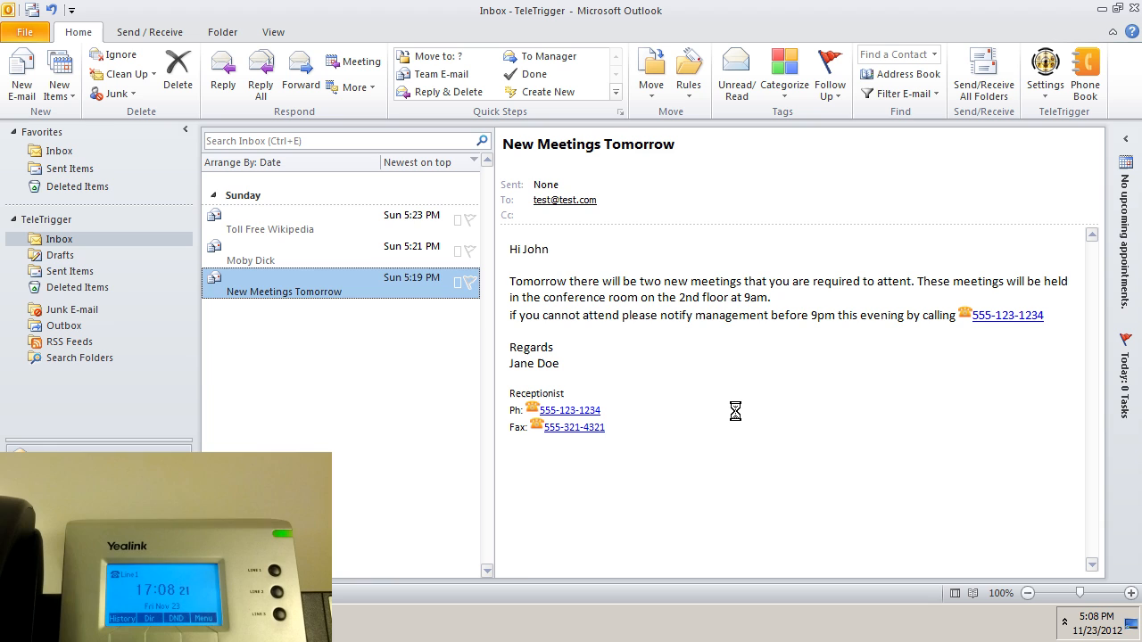
key("ctrl+alt+p")
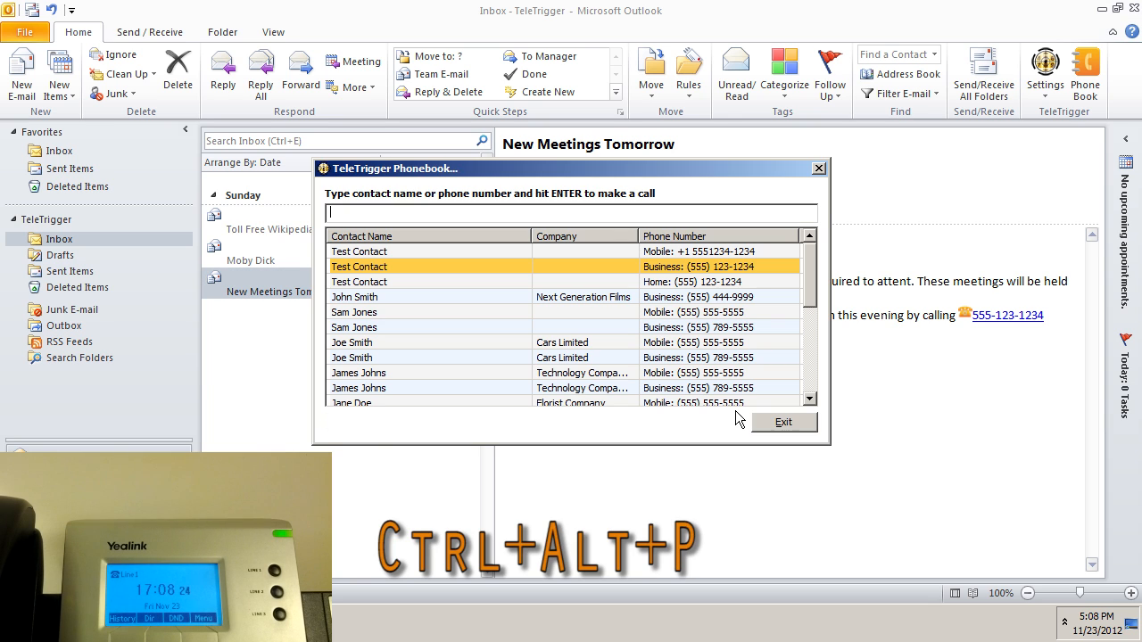
type("s")
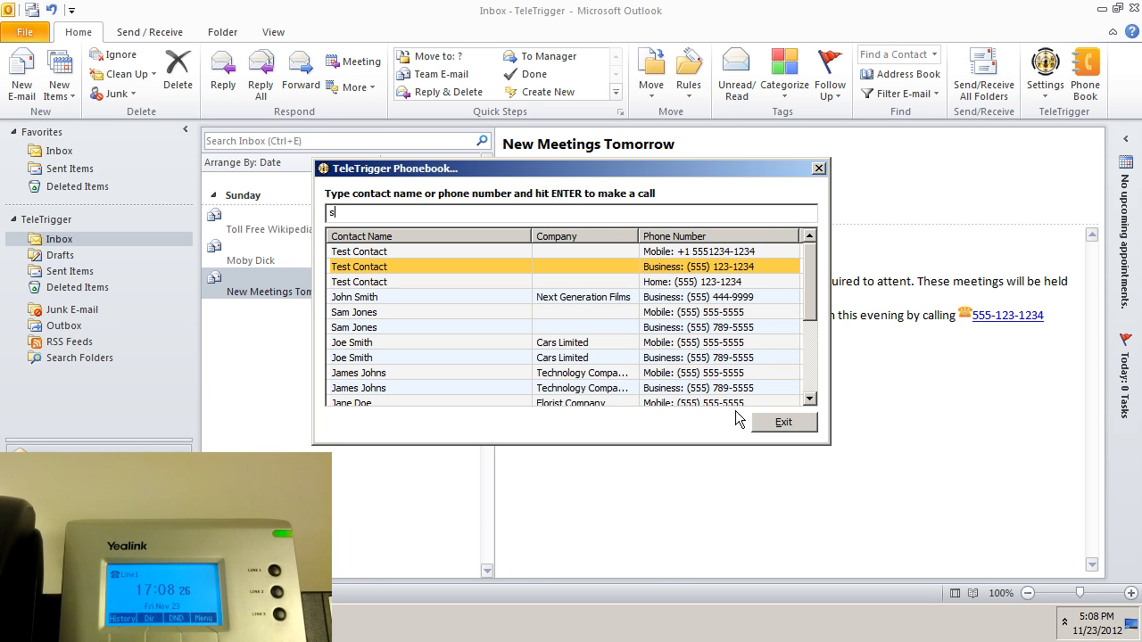
type("co")
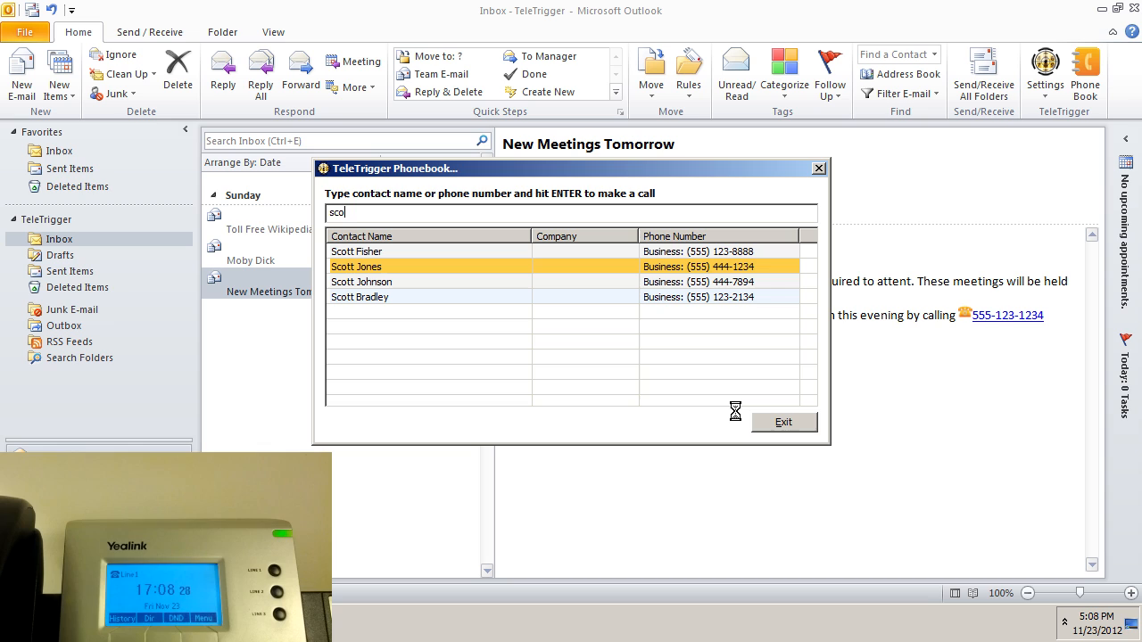
type("t")
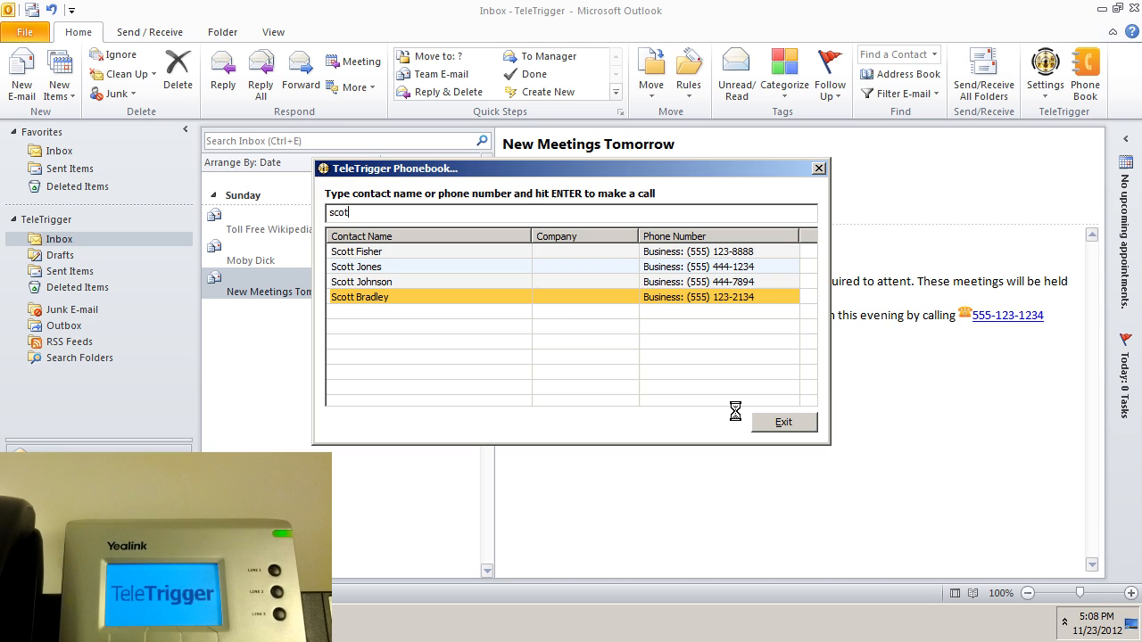
double_click(359, 297)
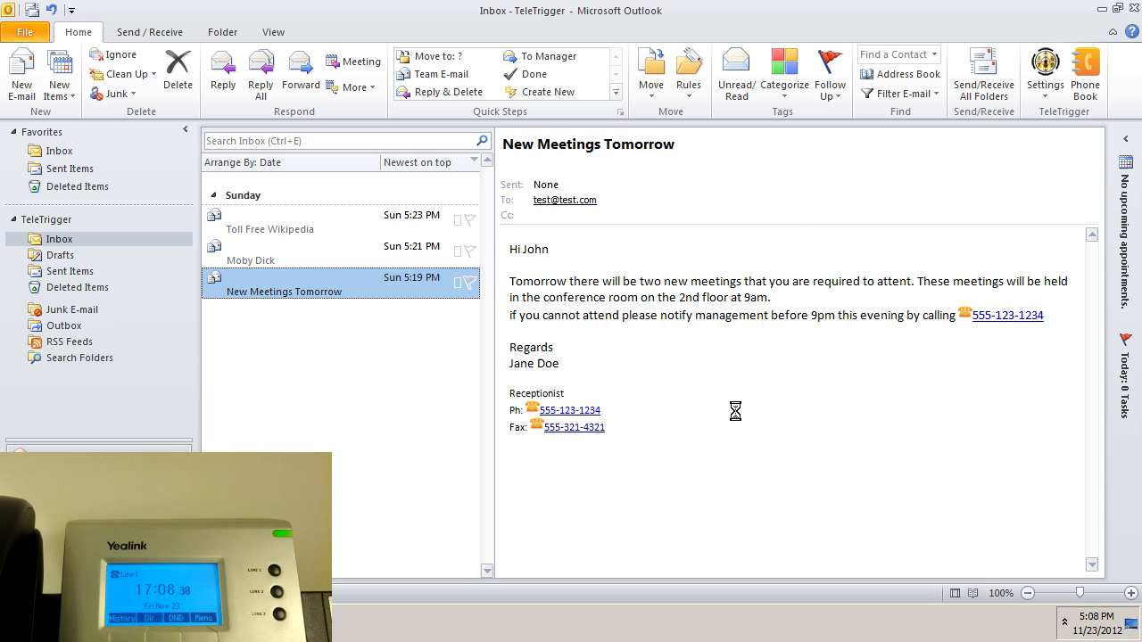
Reopen the phonebook, search 'brad', then exit it.
left_click(1085, 73)
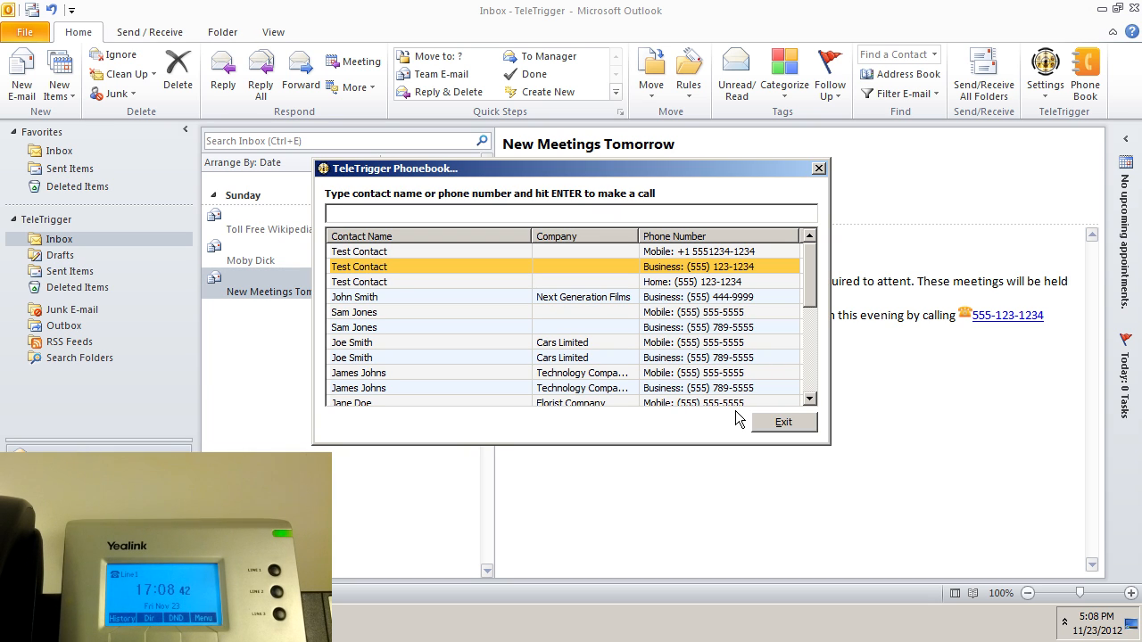
type("brad")
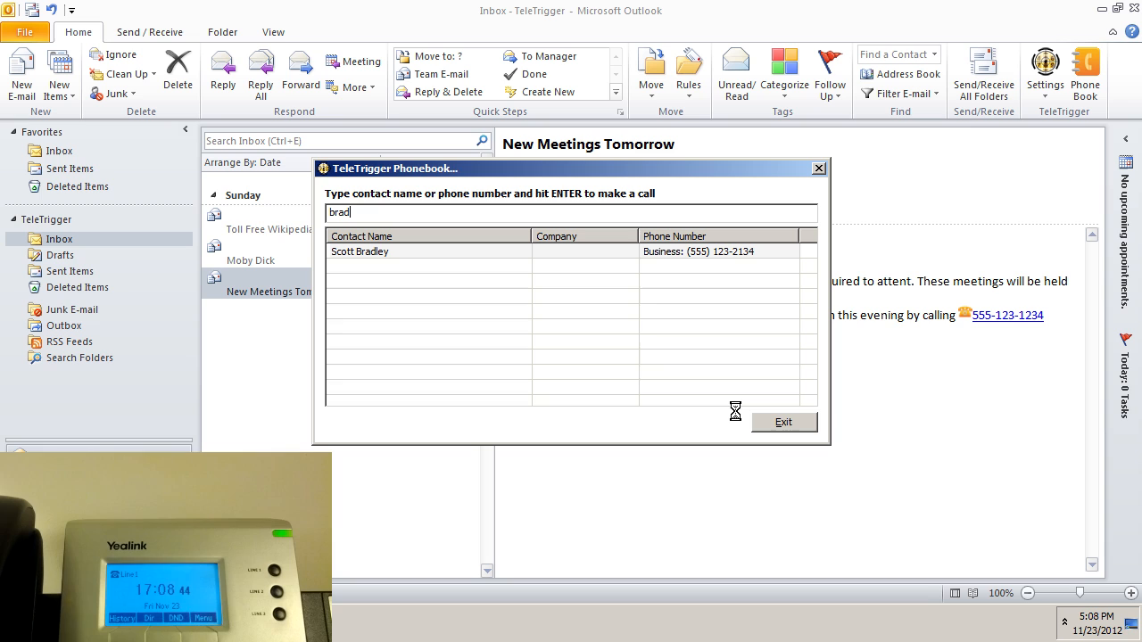
left_click(782, 422)
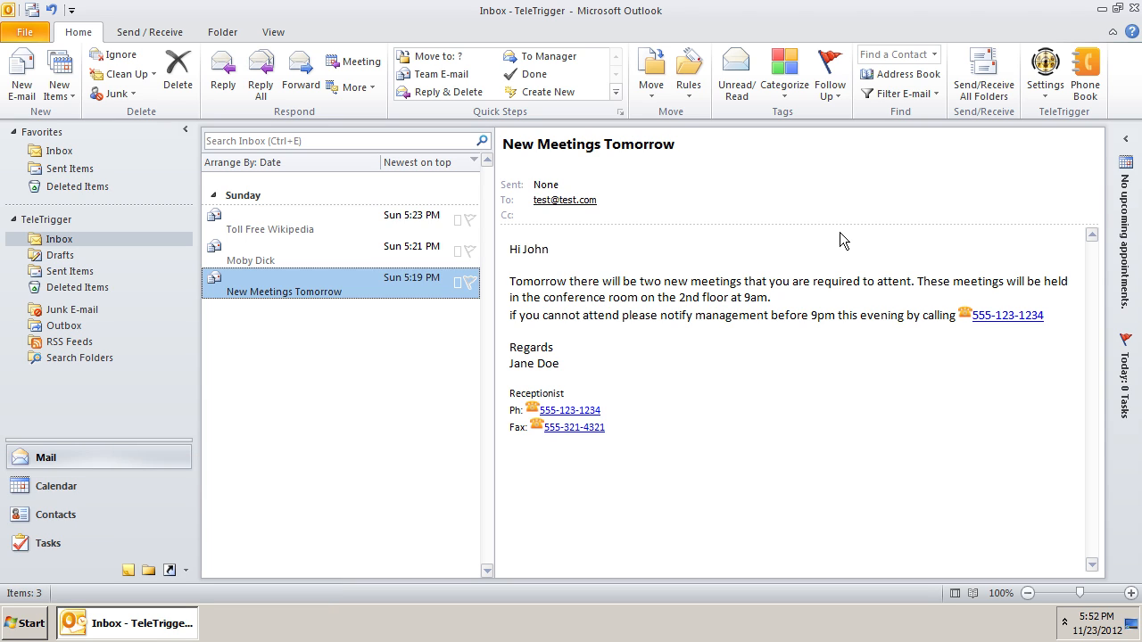
Review TeleTrigger Phone Settings (Yealink, Lines 1–3 active) and confirm unchanged.
left_click(1045, 73)
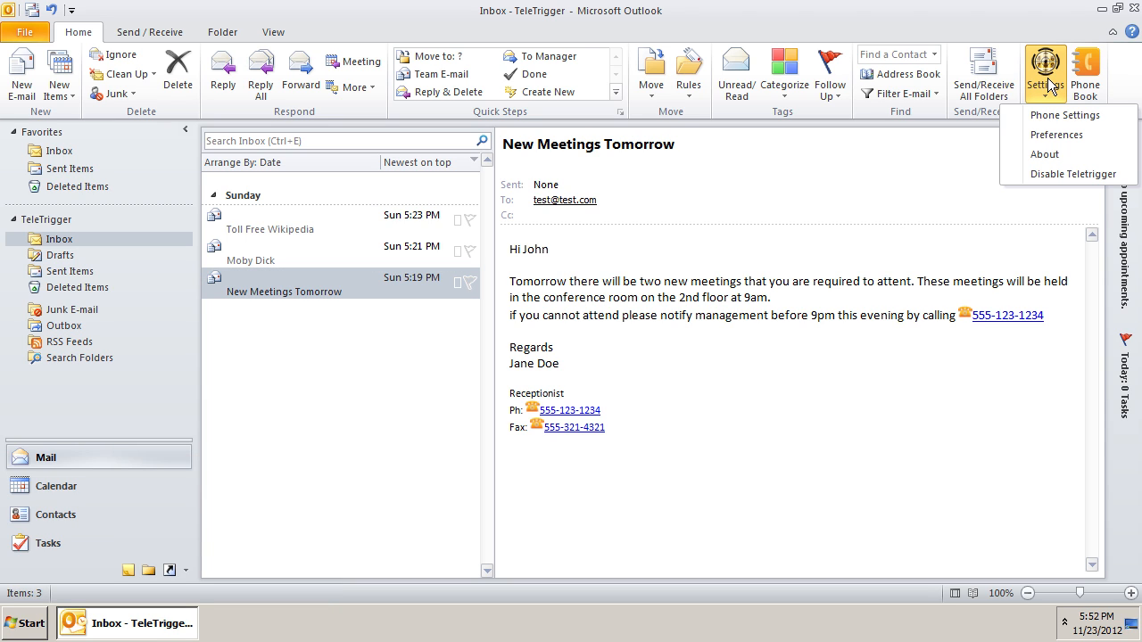
left_click(1065, 115)
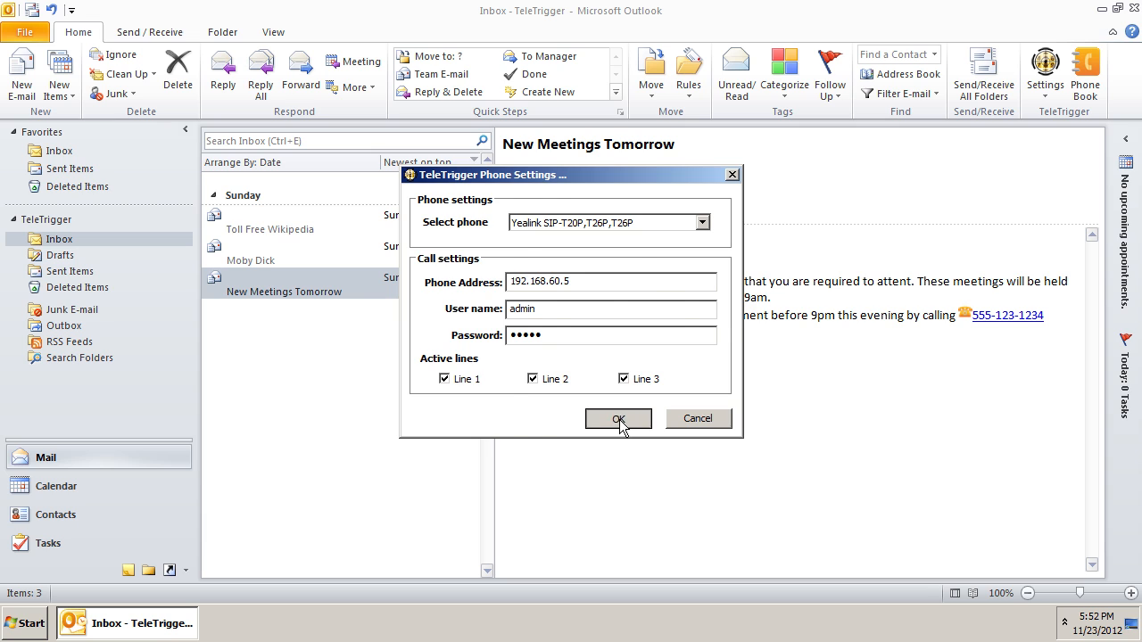
left_click(619, 418)
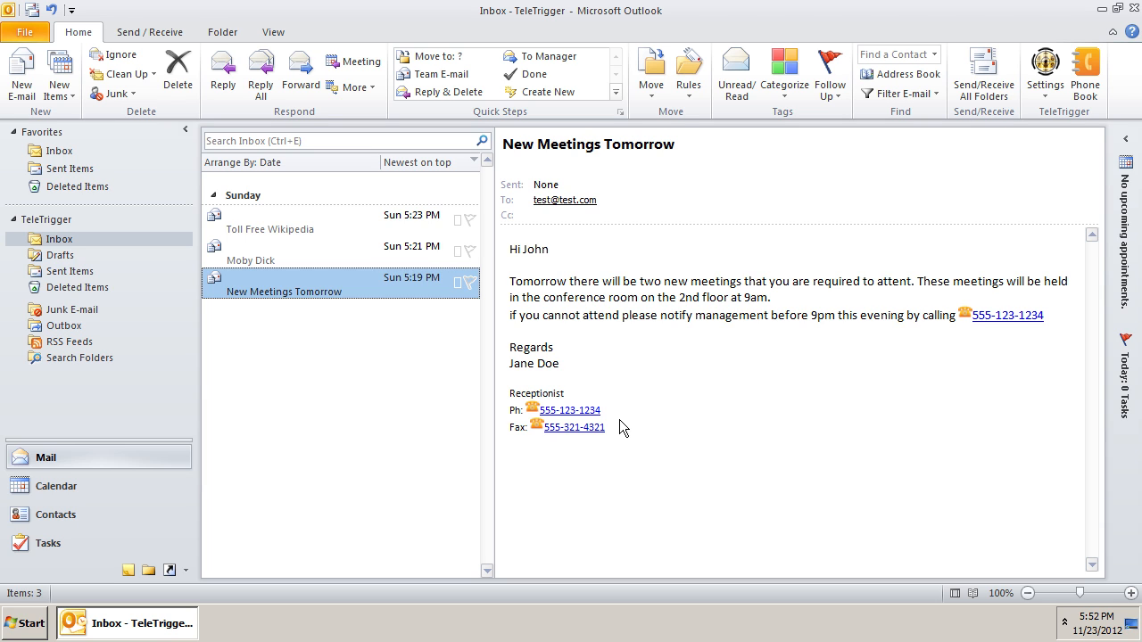
Dial 123456 from the hotkey phonebook and place the call on Line 2.
key("ctrl+alt+p")
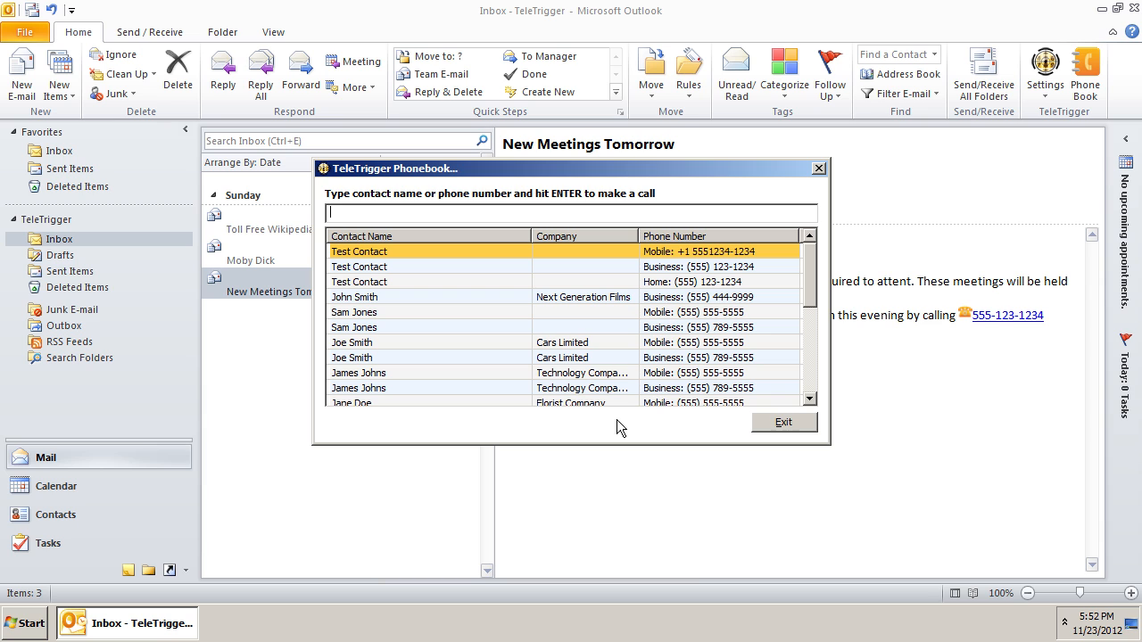
type("123456")
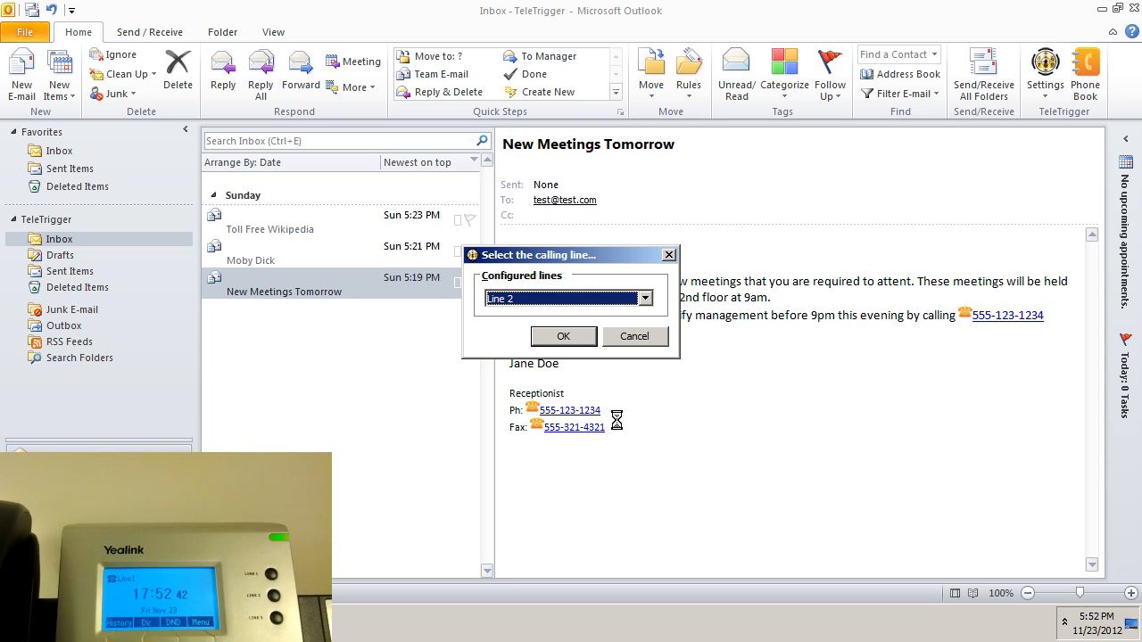
left_click(563, 336)
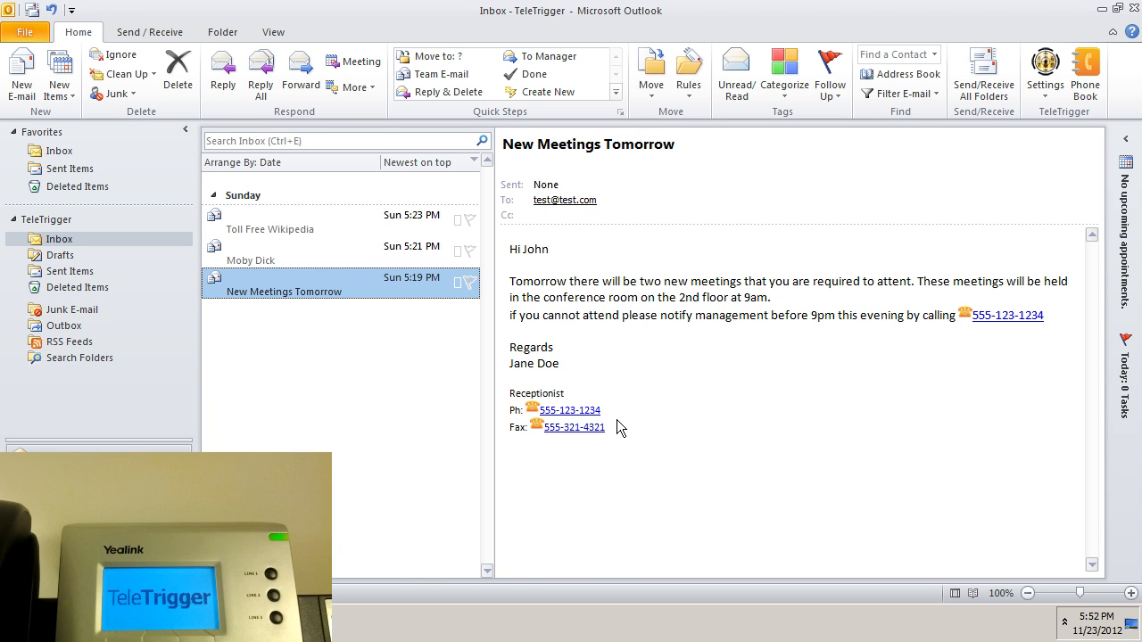
key("ctrl+alt+3")
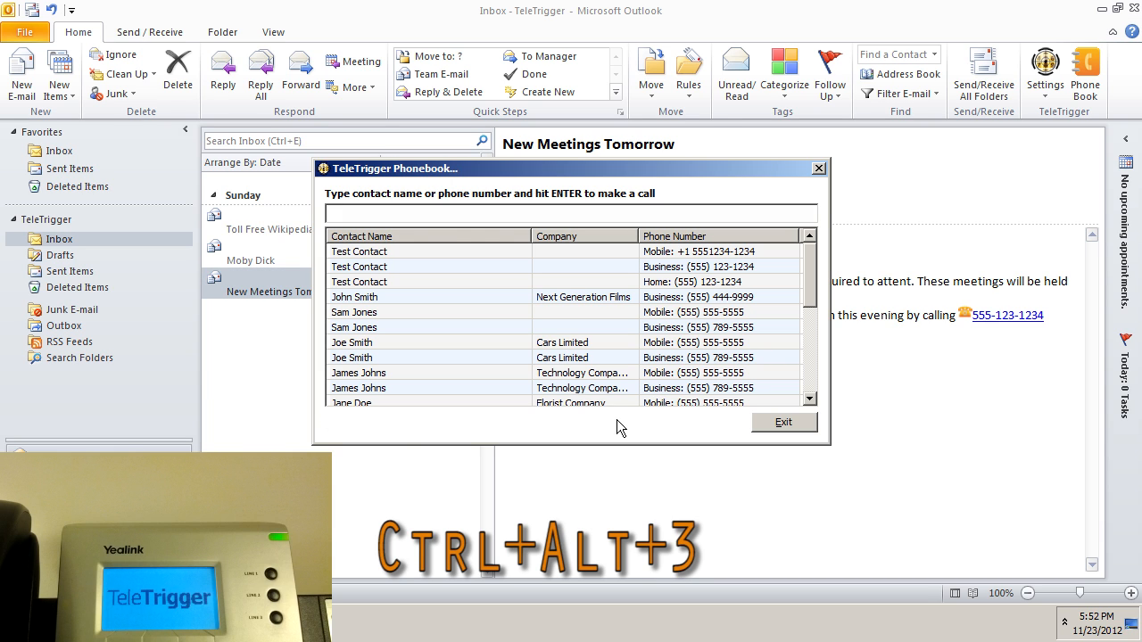
type("1234")
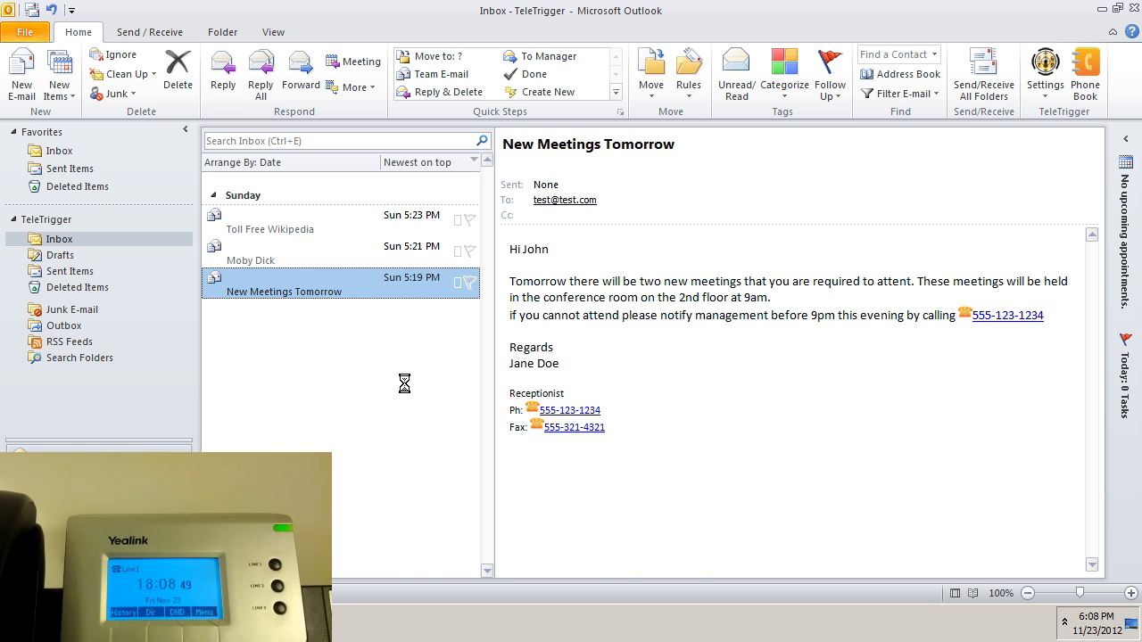
key("ctrl+alt+1")
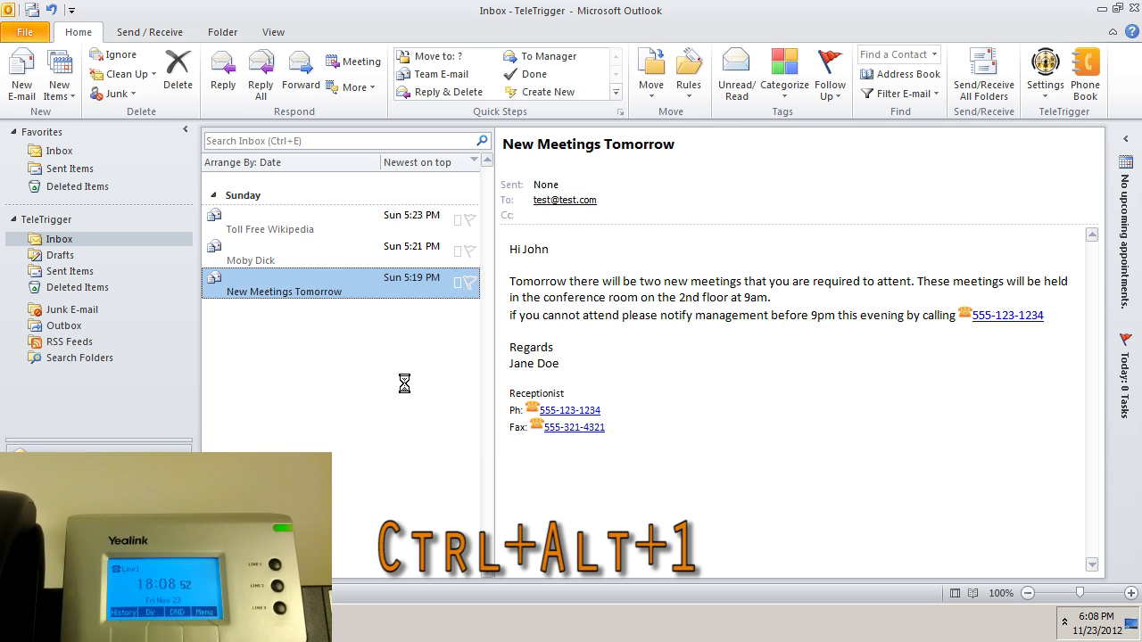
type("fish")
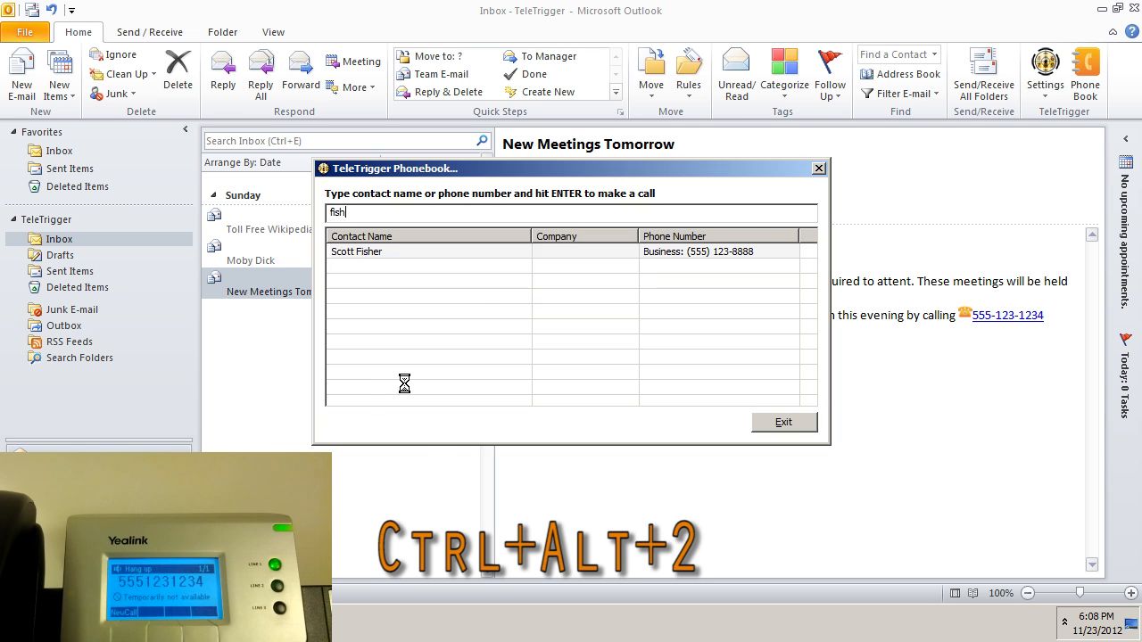